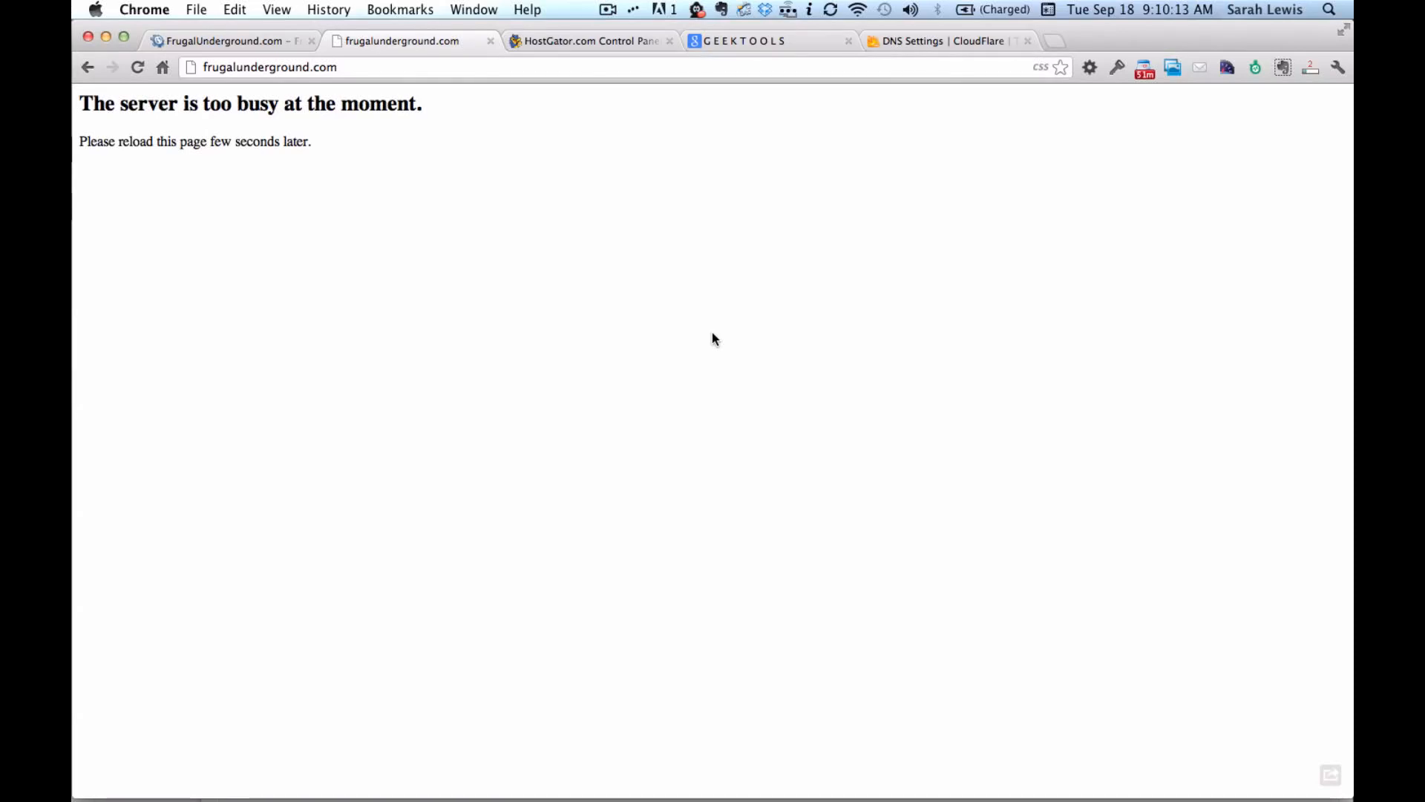
mouse_move(184, 165)
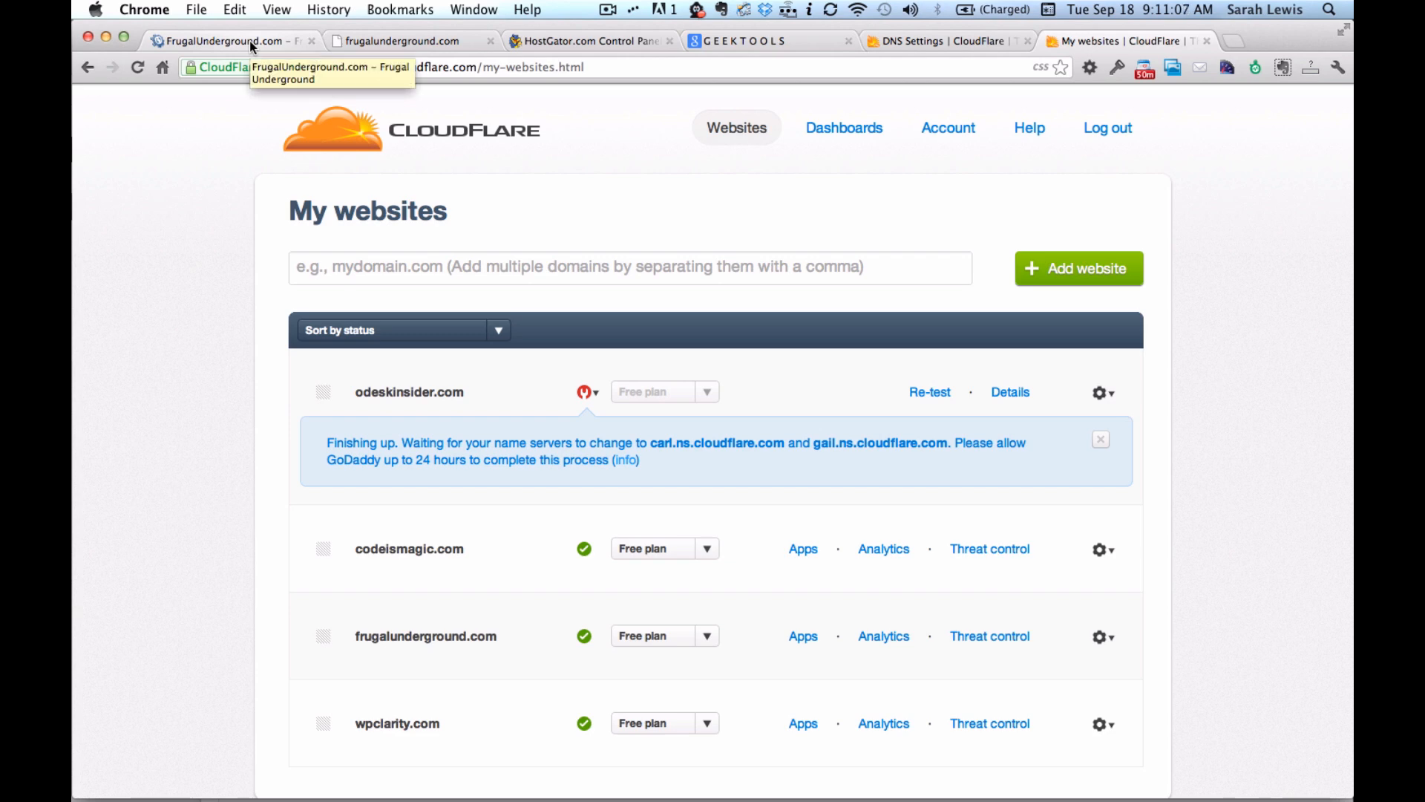
click(400, 41)
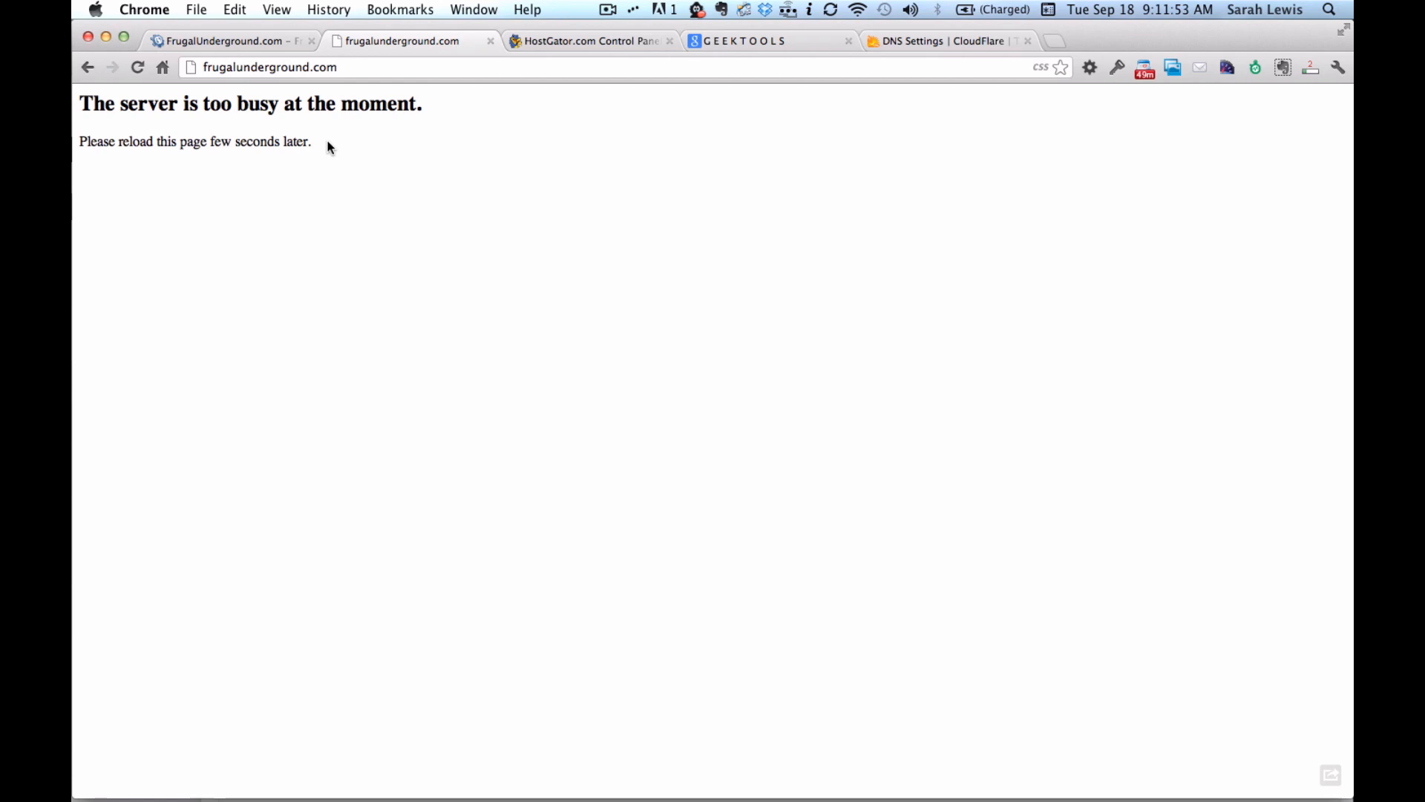
mouse_move(295, 93)
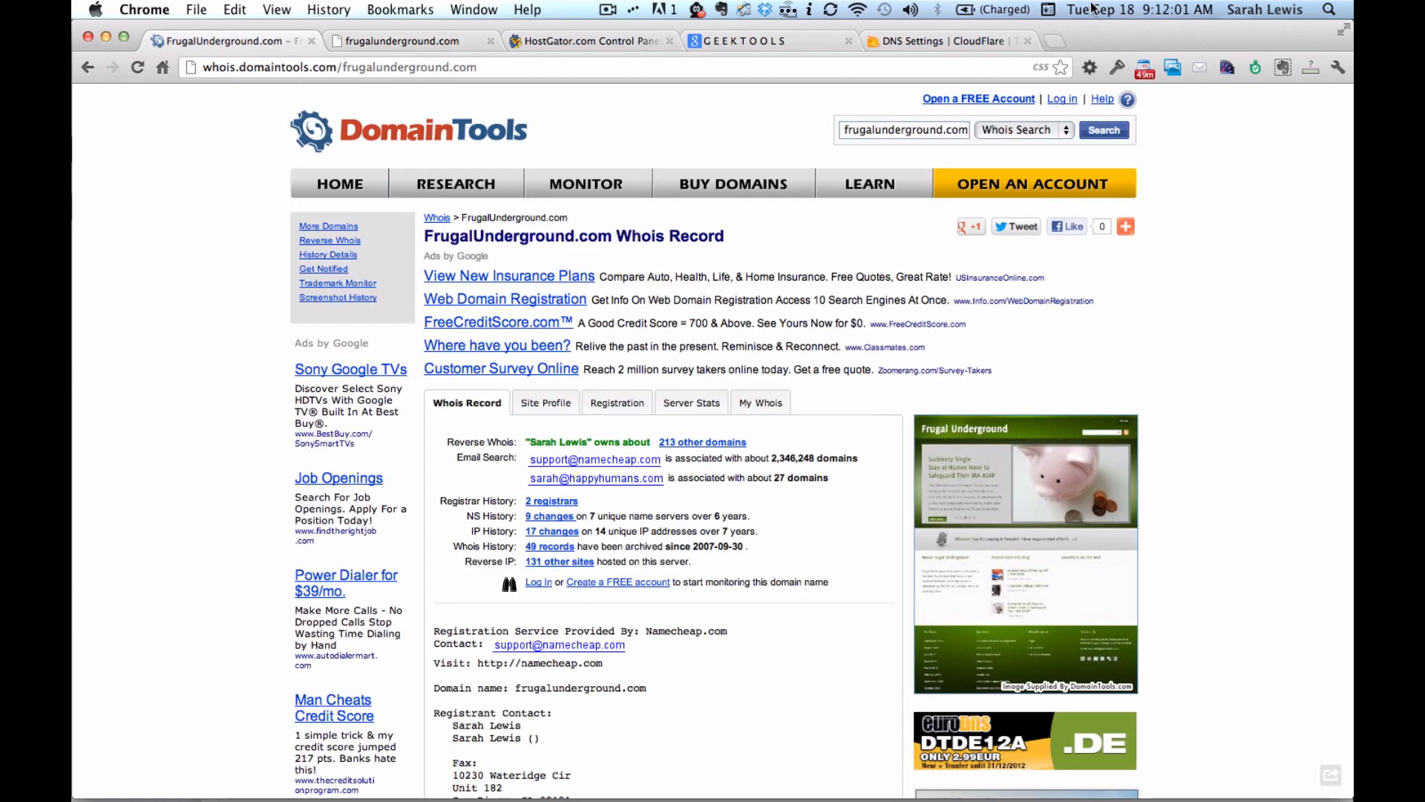
mouse_move(746, 754)
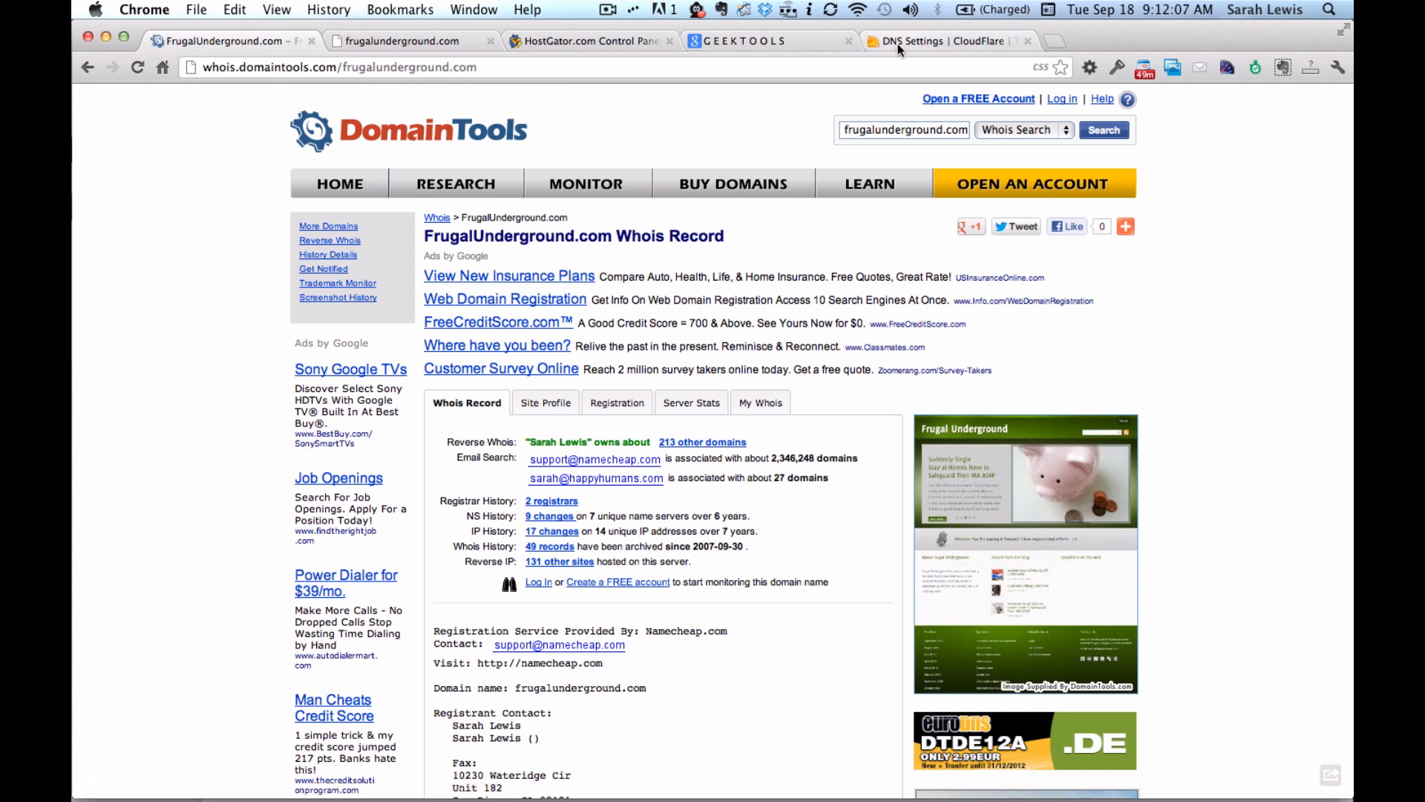
click(941, 42)
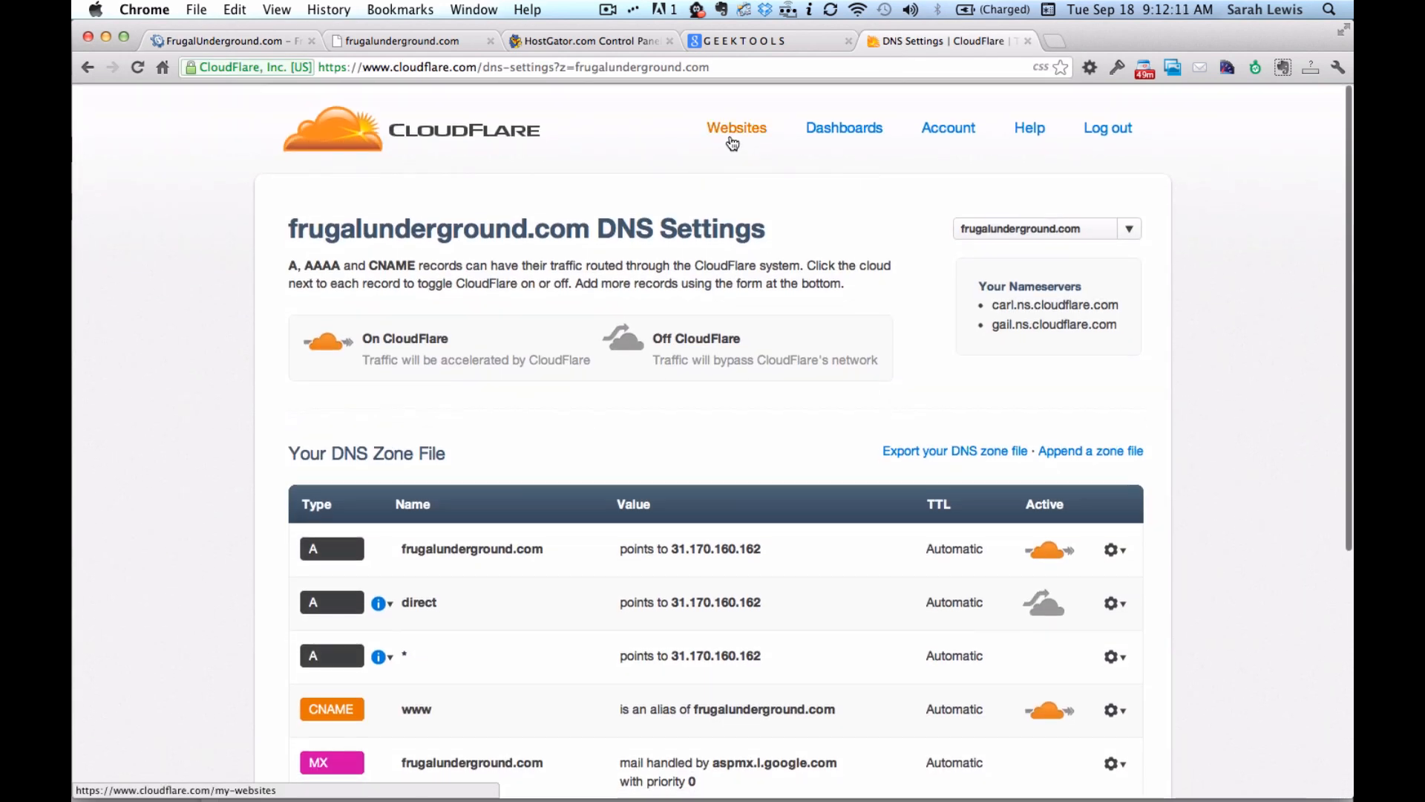
click(736, 127)
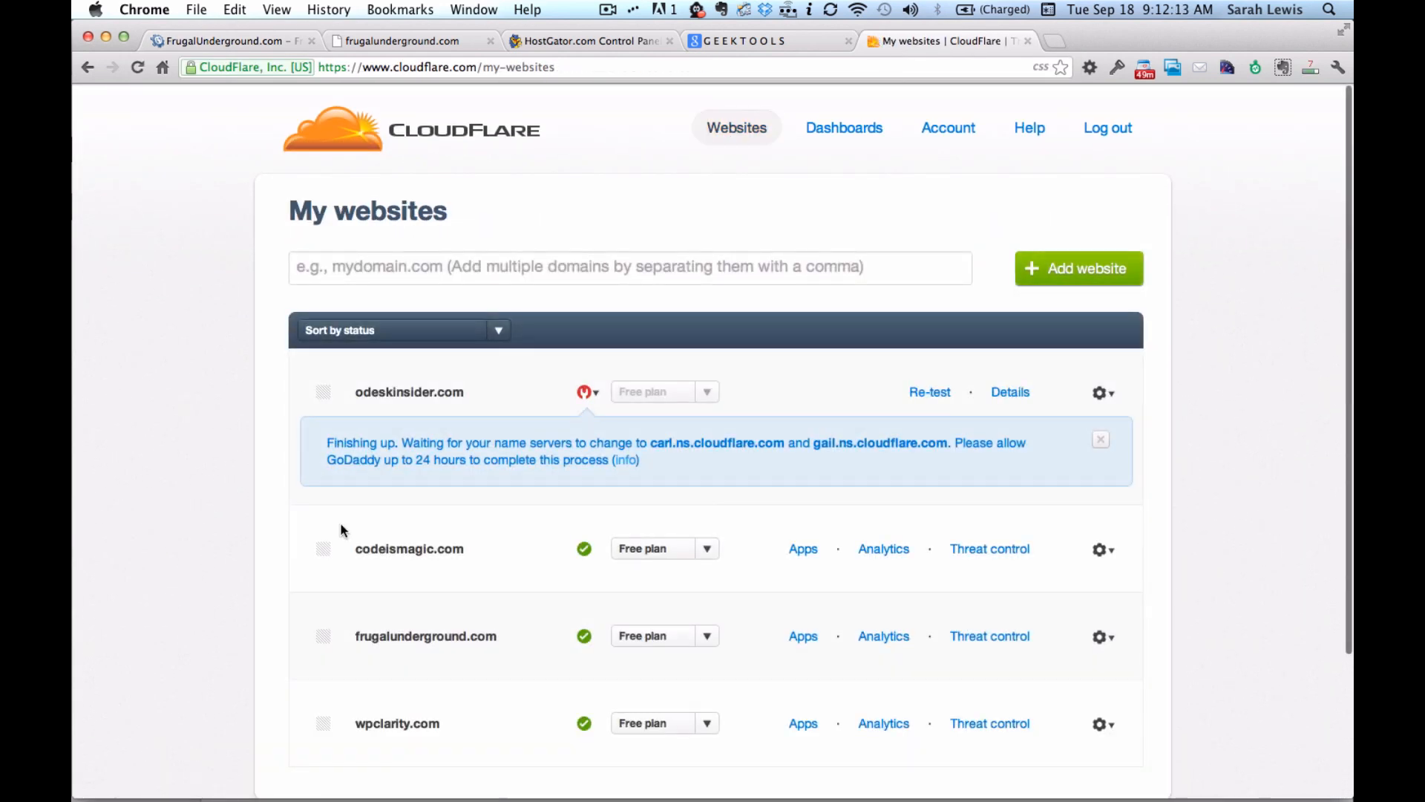
scroll(down, 3)
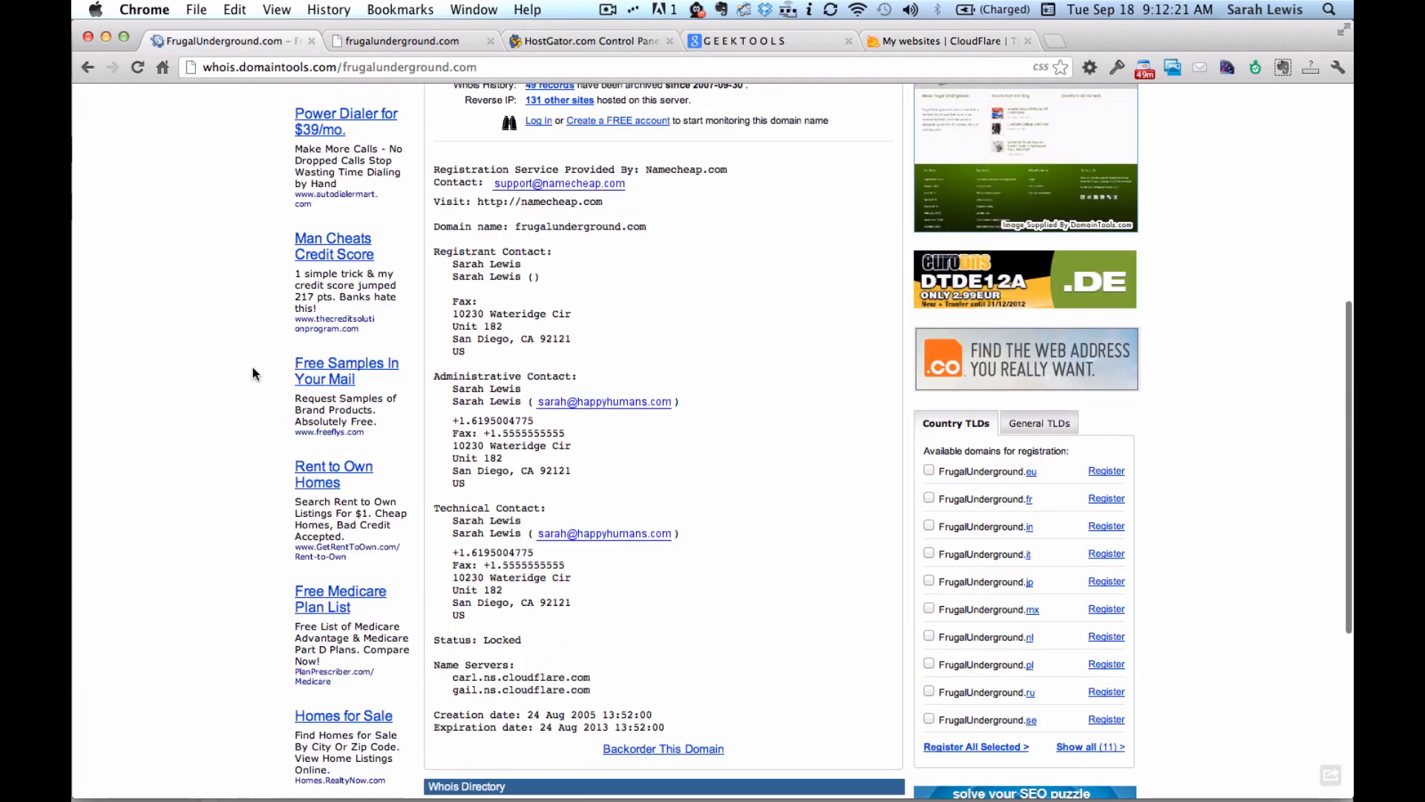
Step: Highlight carl.ns.cloudflare.com and gail.ns.cloudflare.com under Name Servers, then close the Whois tab
scroll(down, 3)
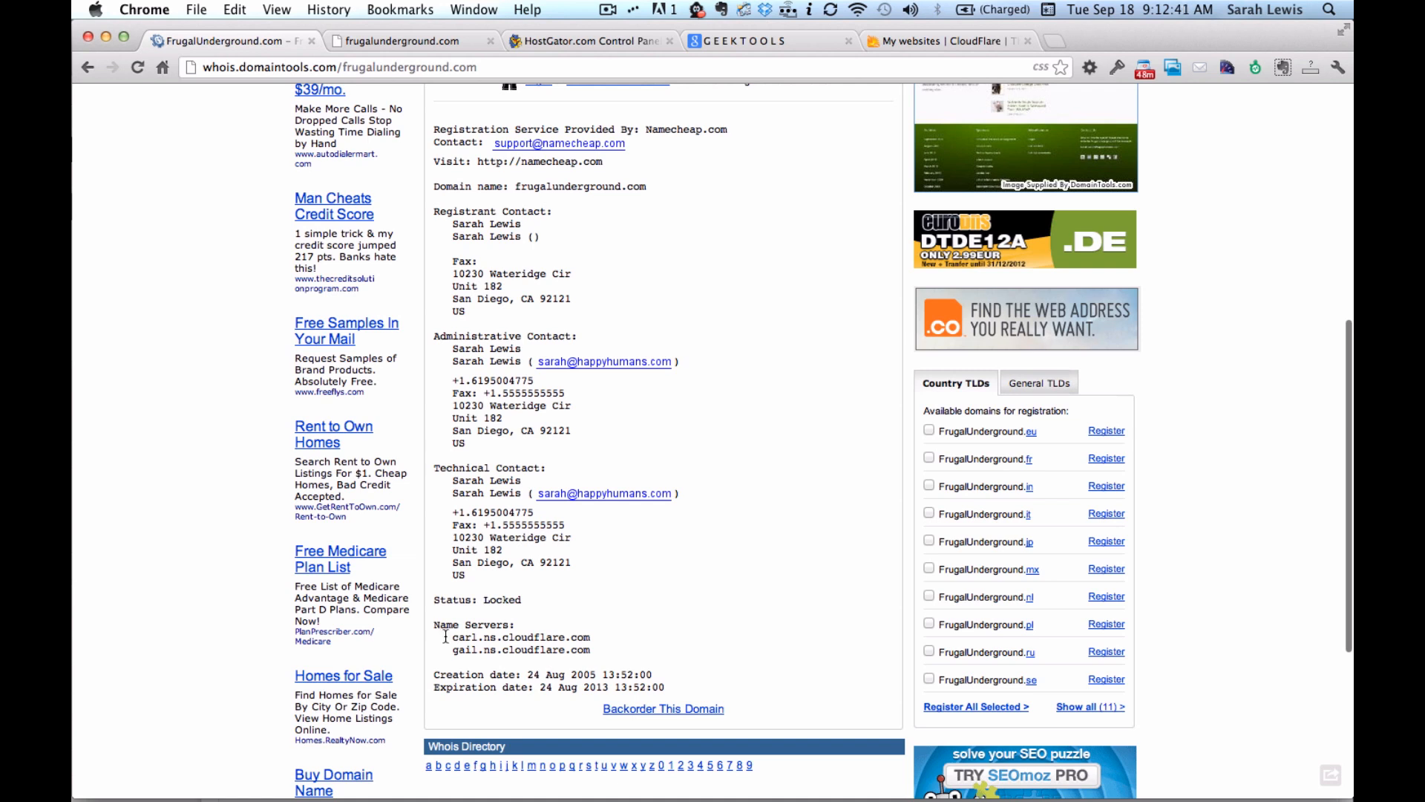
drag(444, 637, 600, 650)
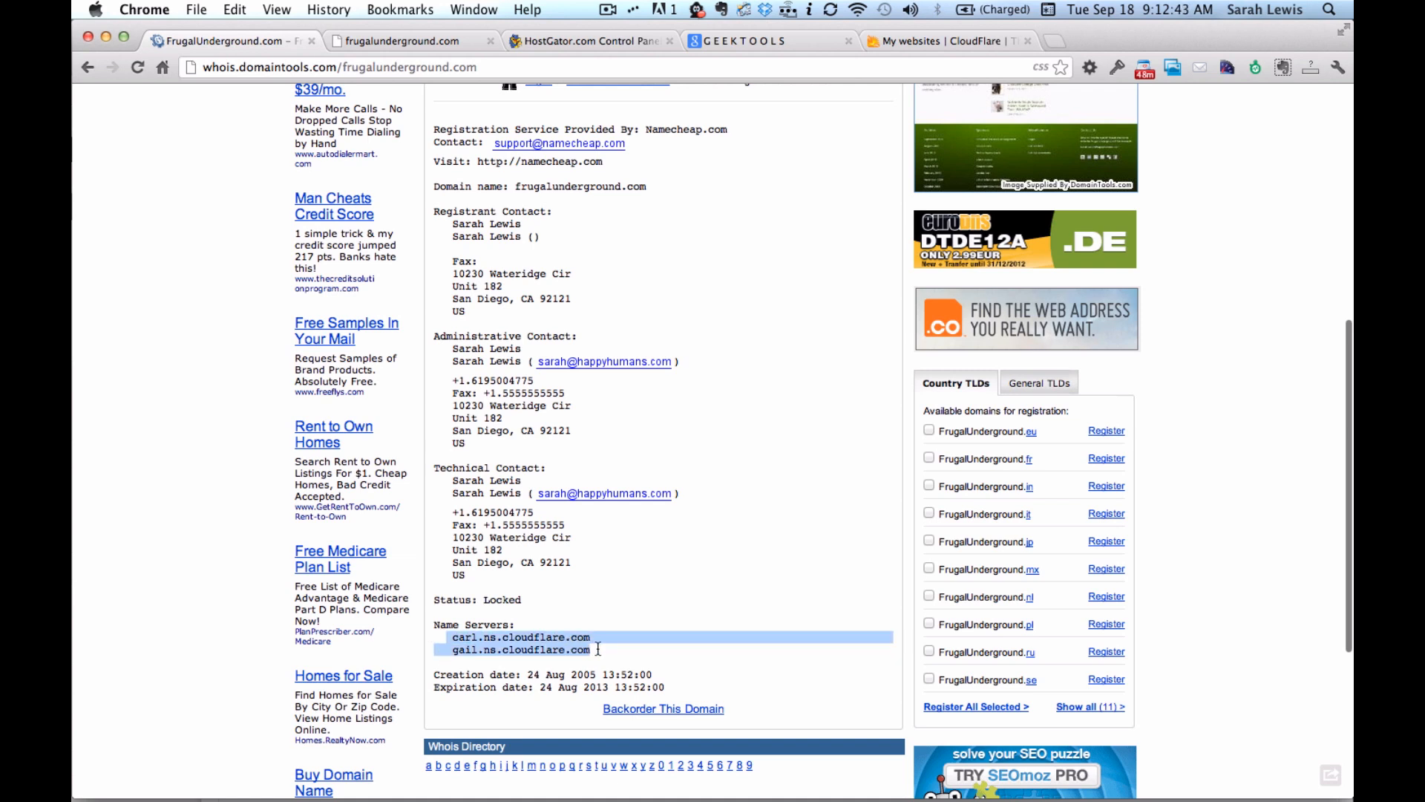
click(509, 649)
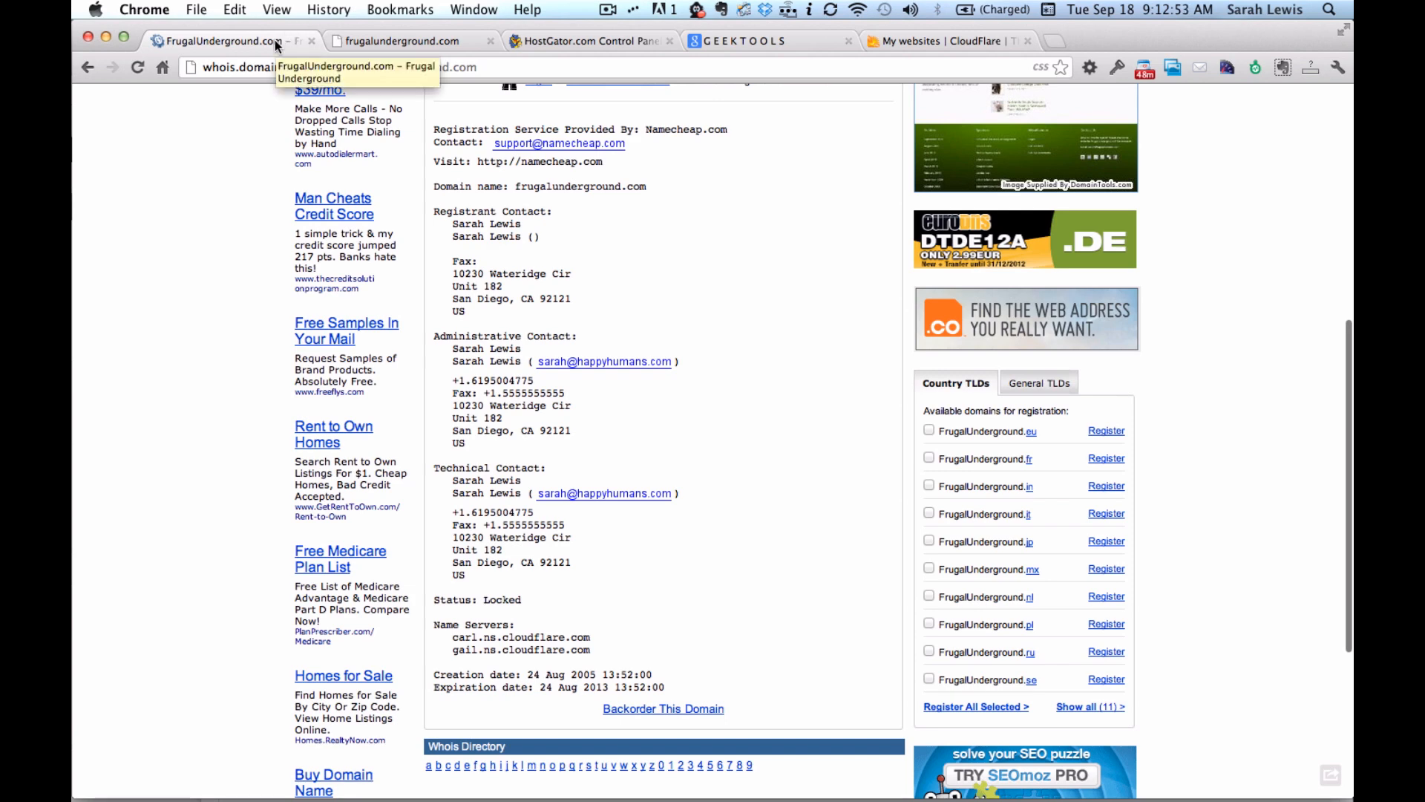
click(410, 42)
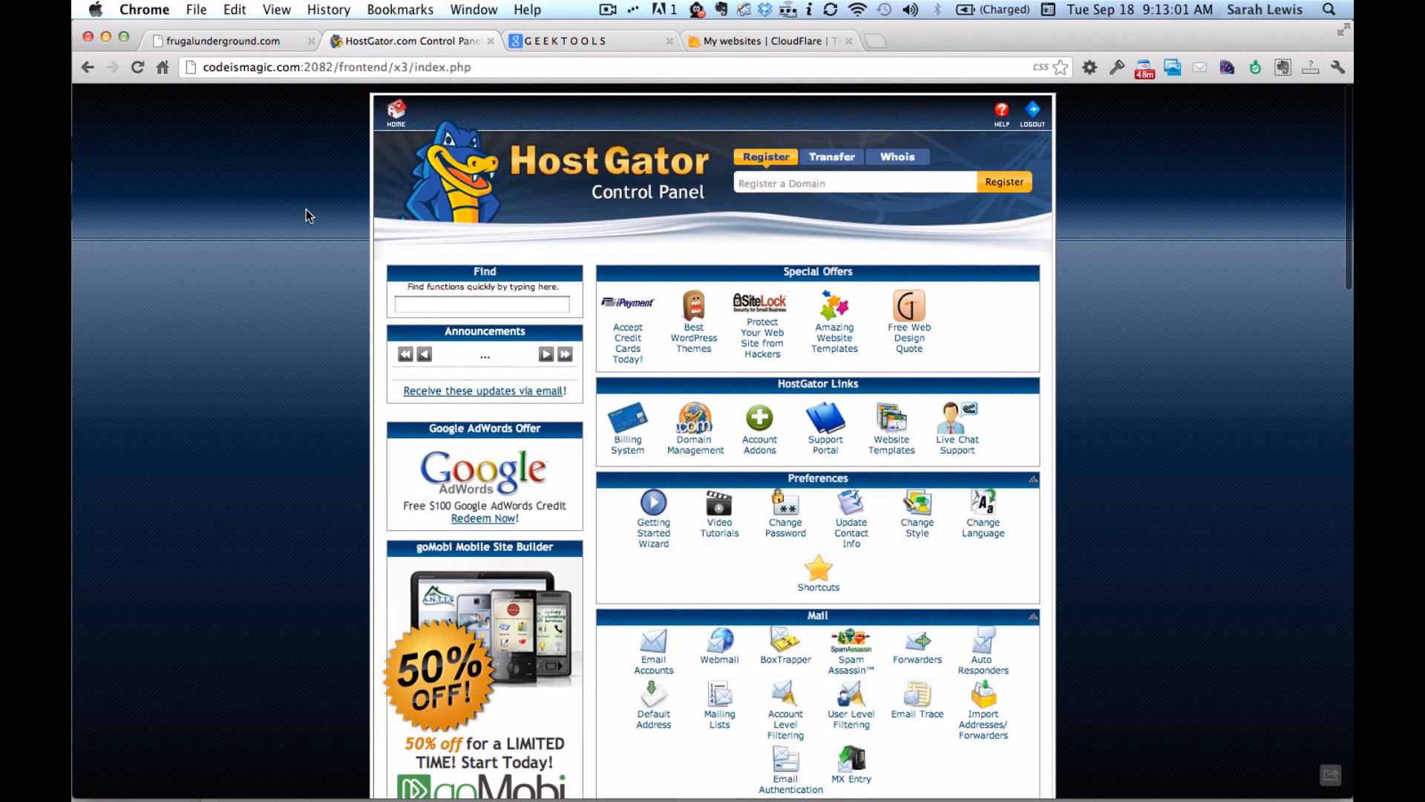
scroll(down, 3)
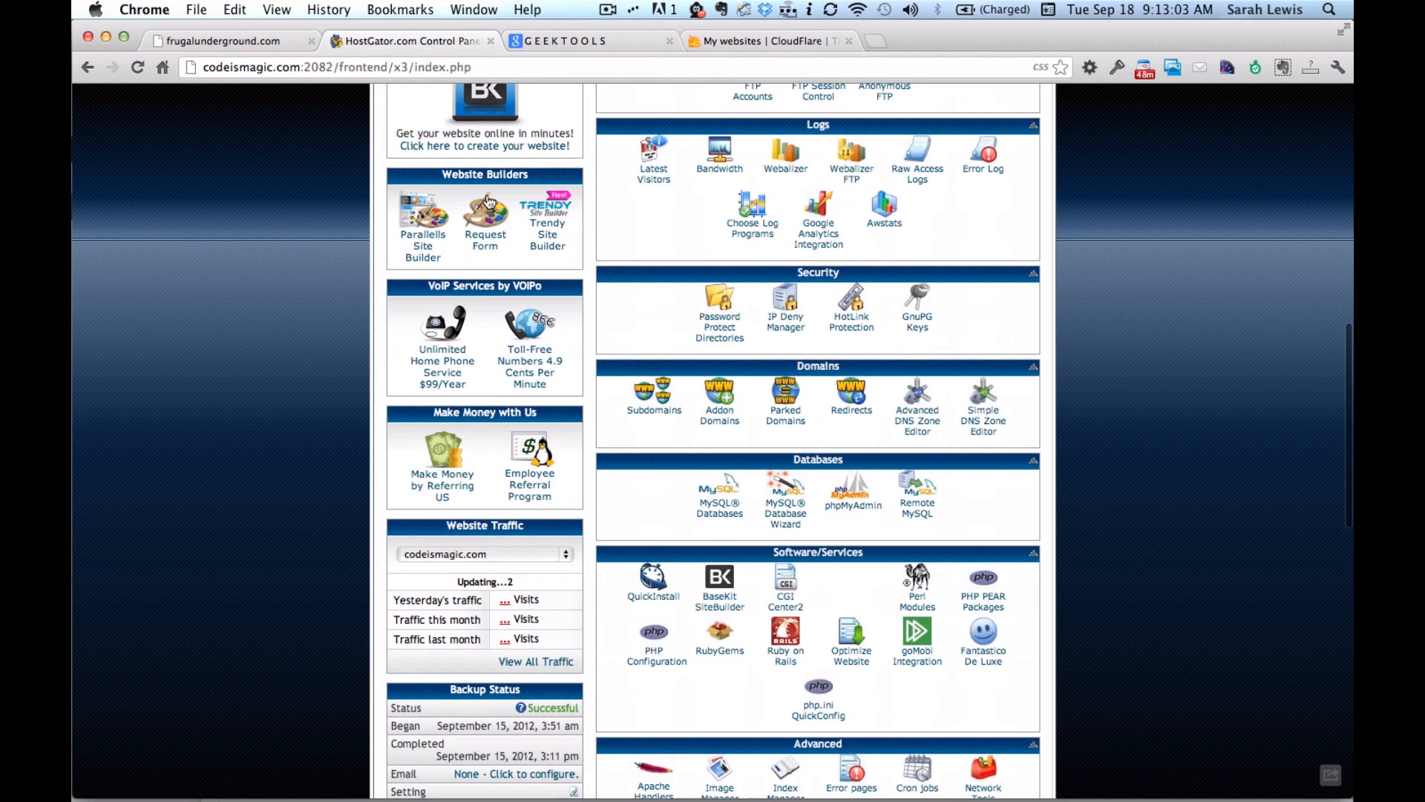
click(719, 395)
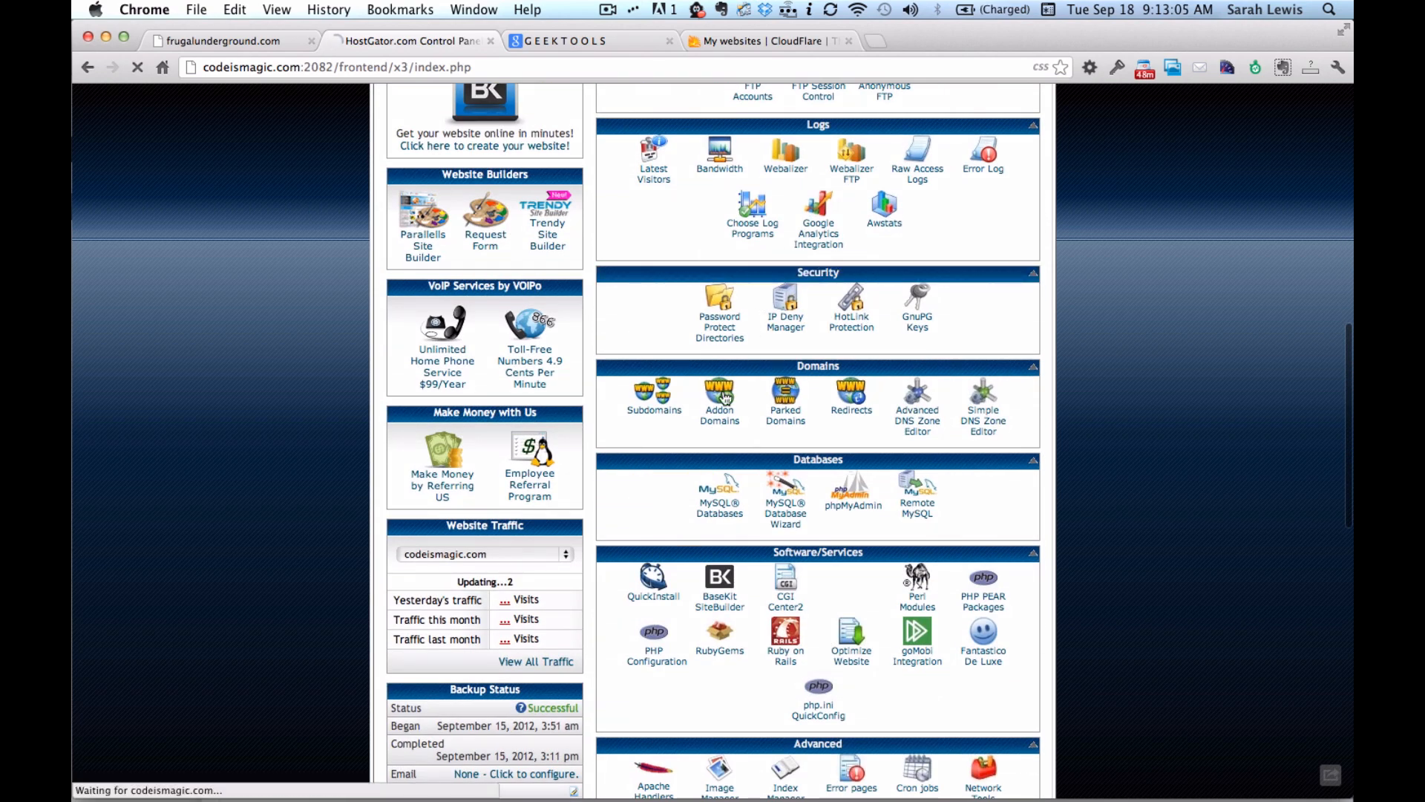
click(718, 398)
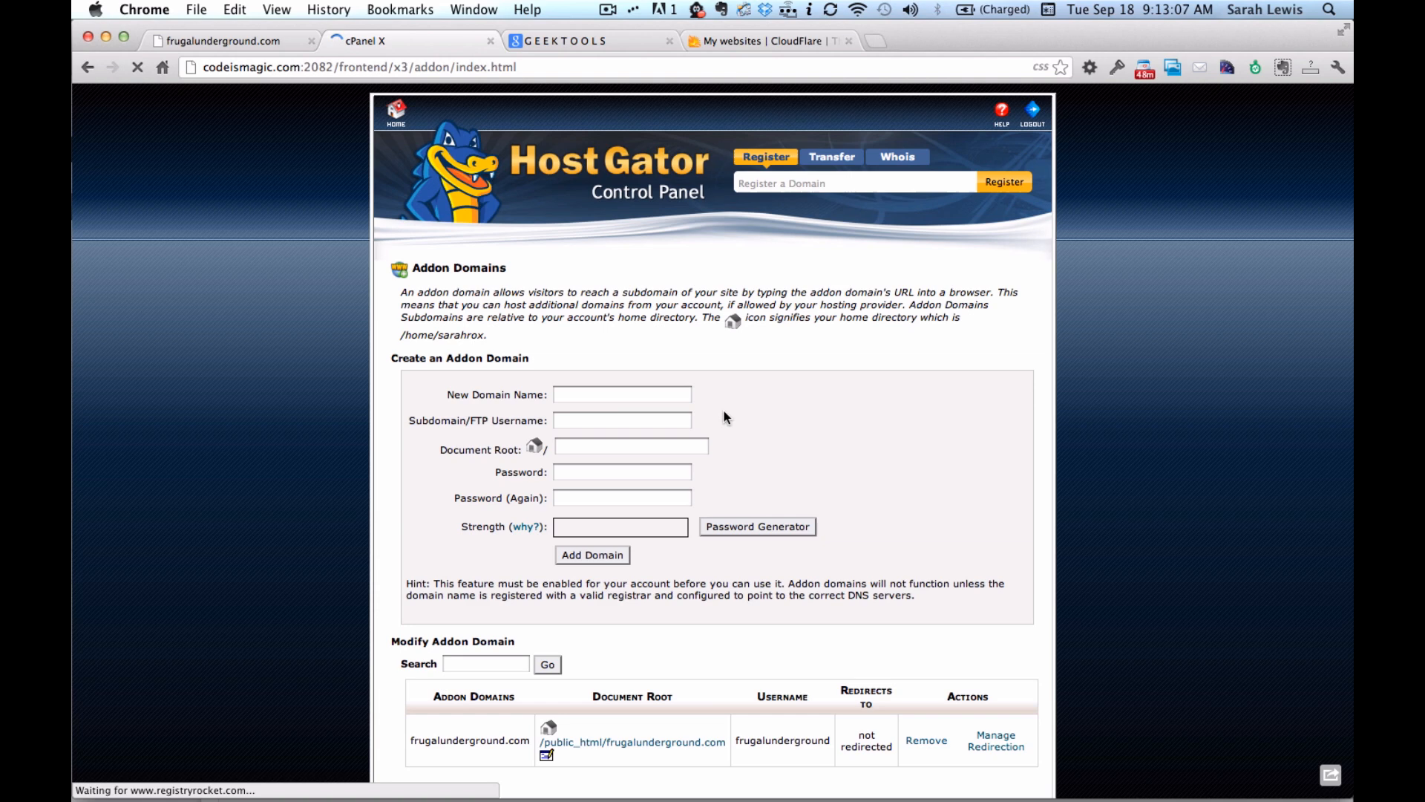
scroll(down, 3)
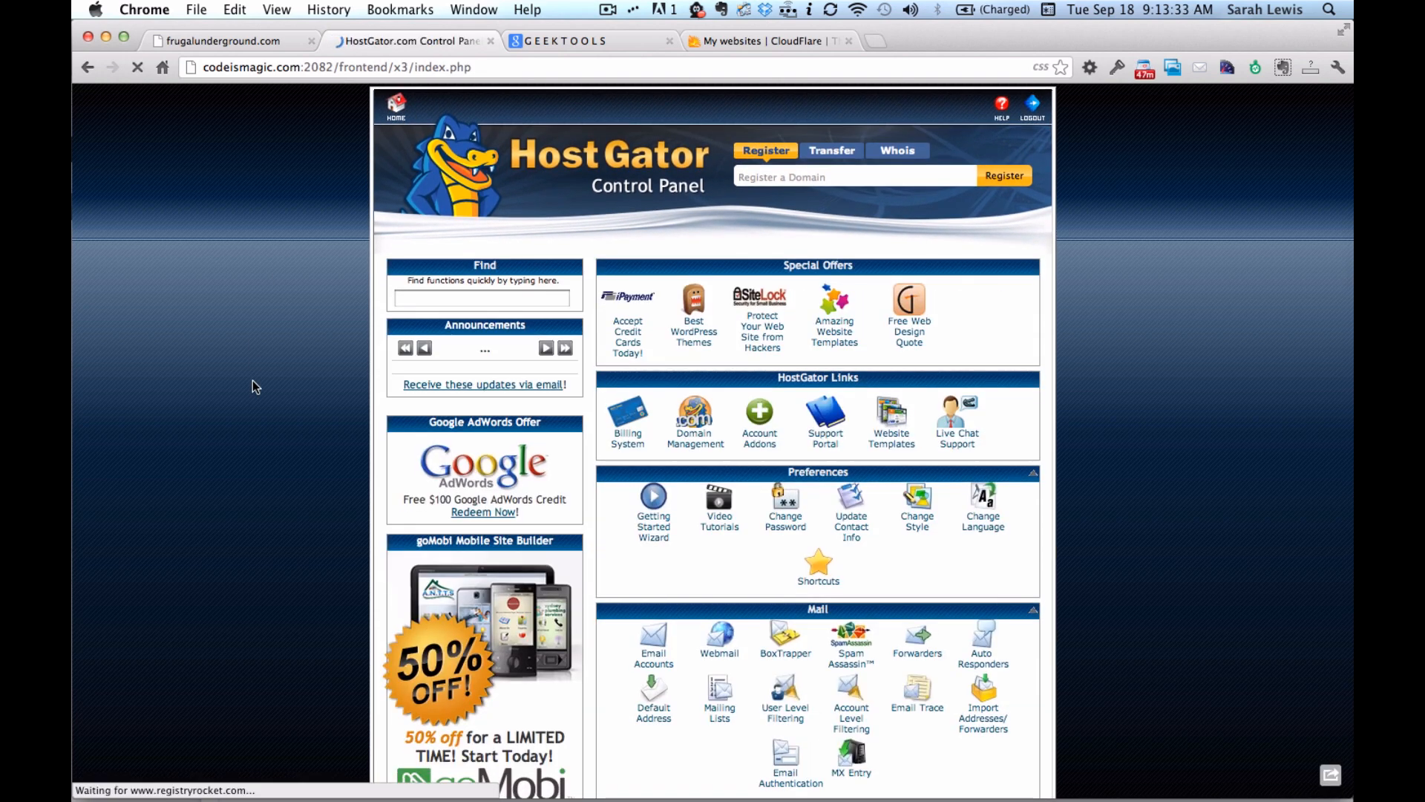
Step: Highlight ns1495.hostgator.com under Name Servers in the cPanel Account Information
scroll(down, 3)
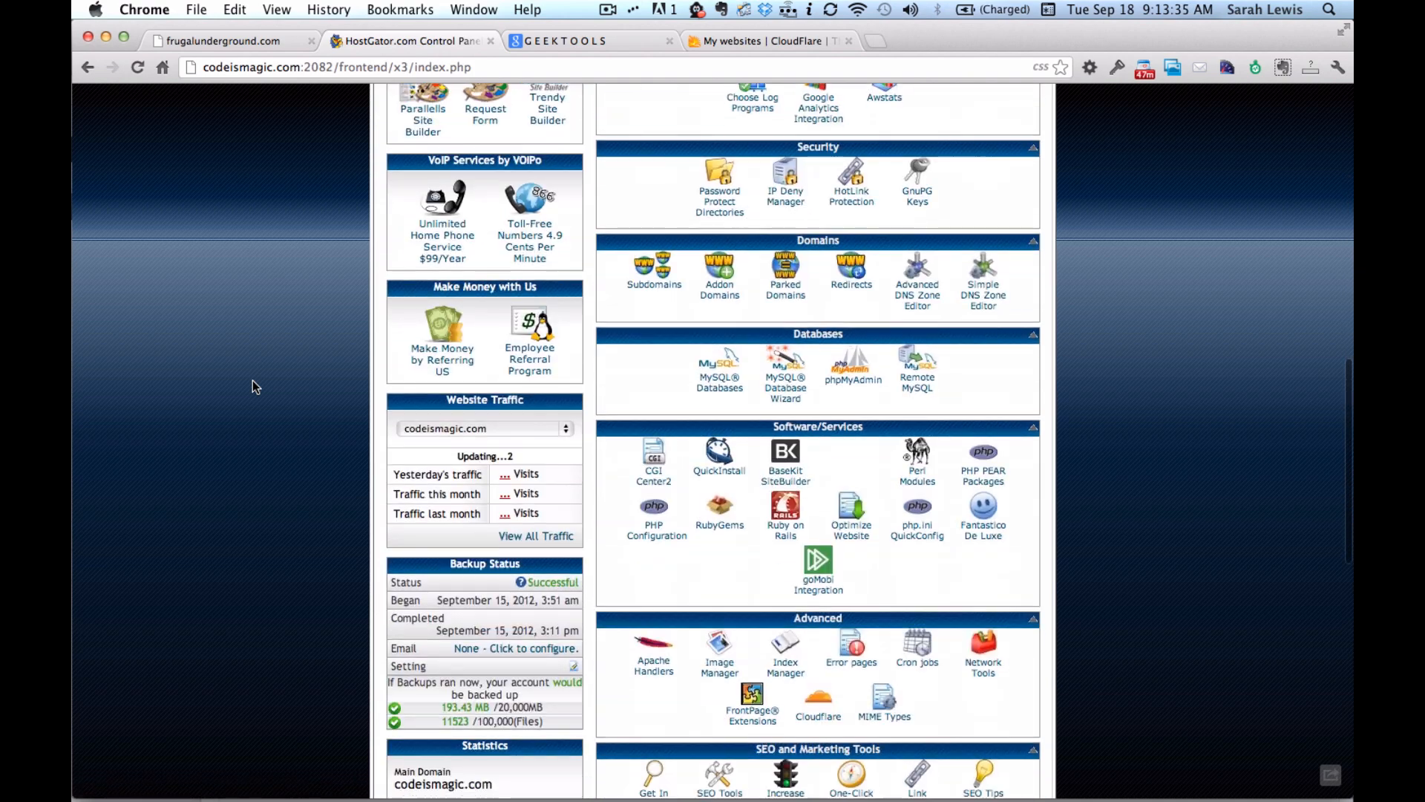
scroll(down, 3)
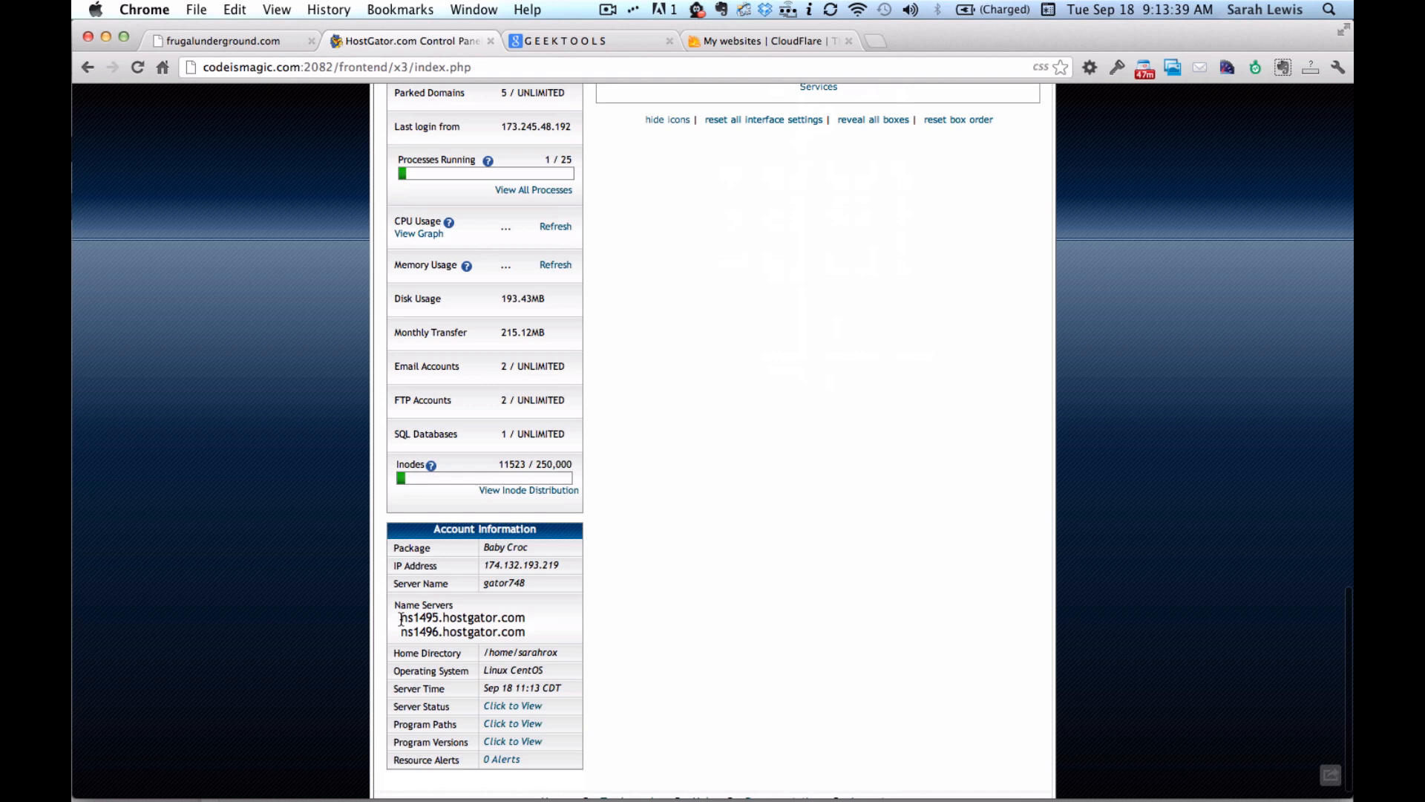
double_click(463, 618)
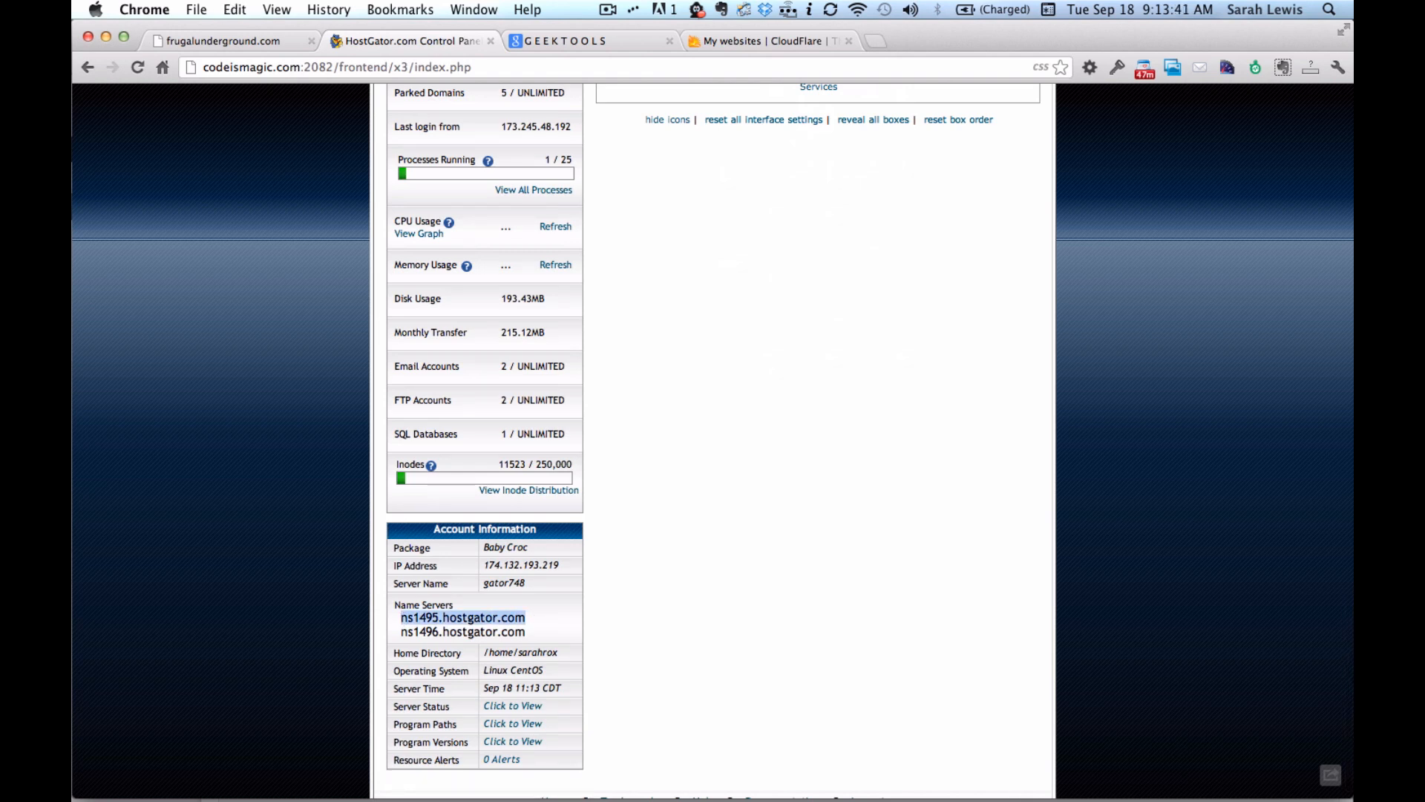
mouse_move(710, 604)
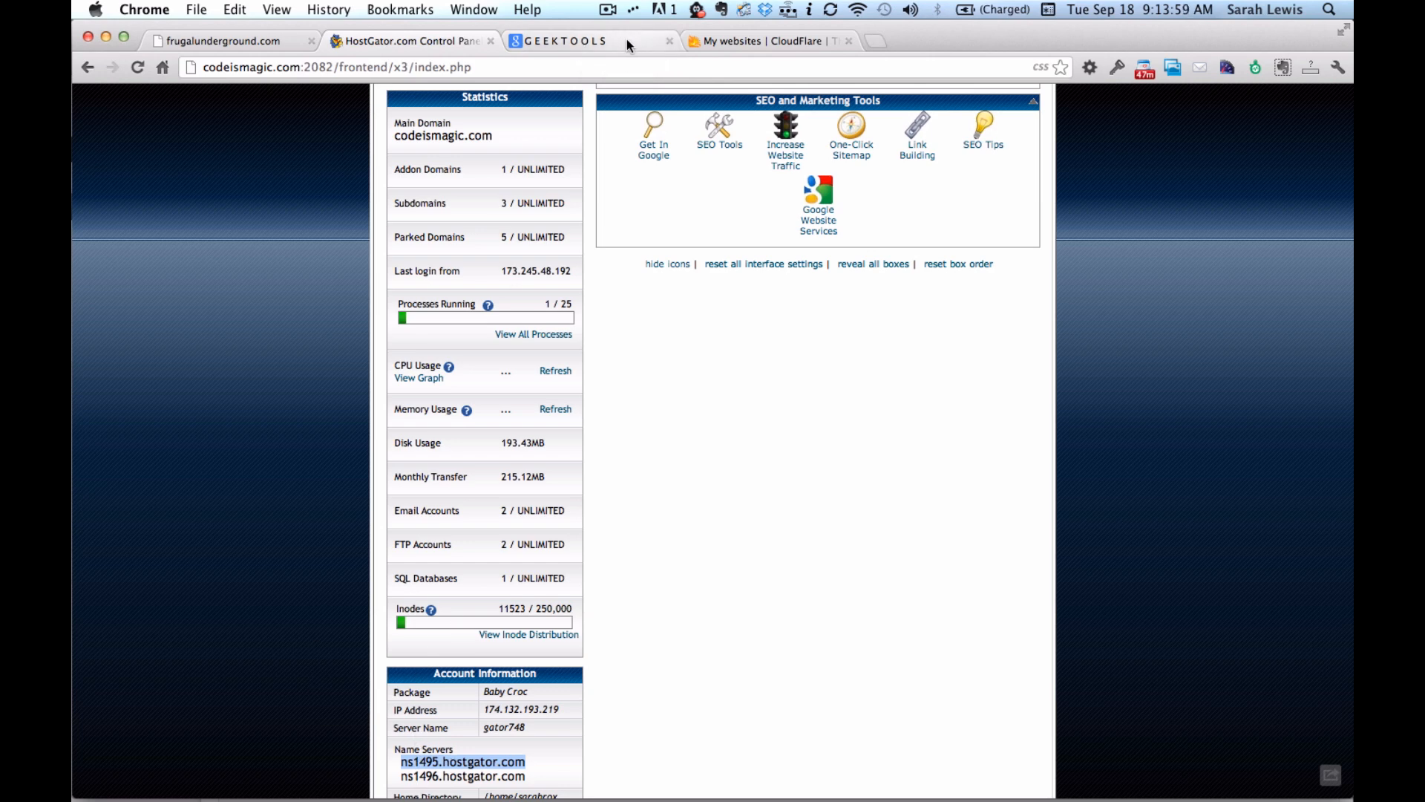
Step: Run a dig A-record lookup for frugalunderground.com against ns1495.hostgator.com
text(frugalunderground.co)
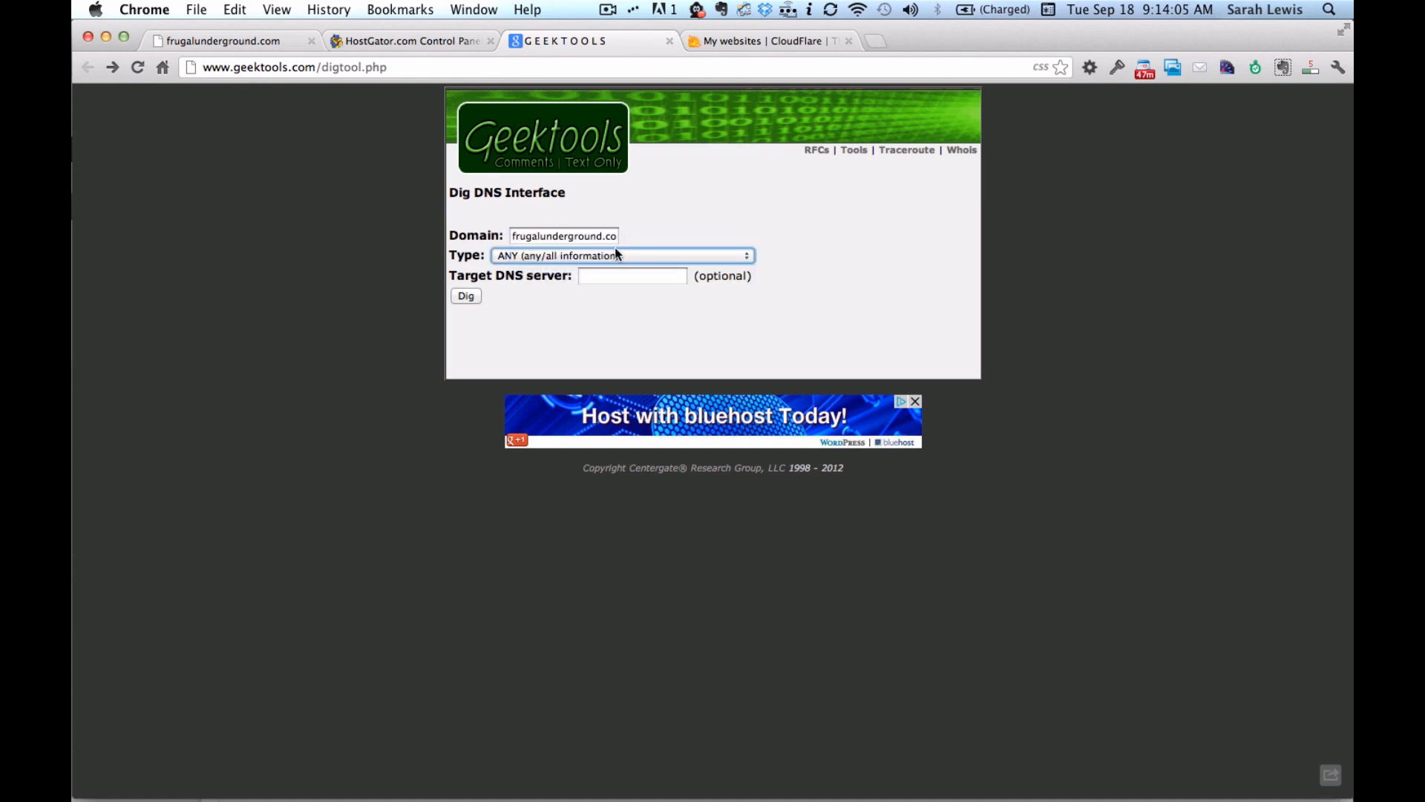
click(622, 254)
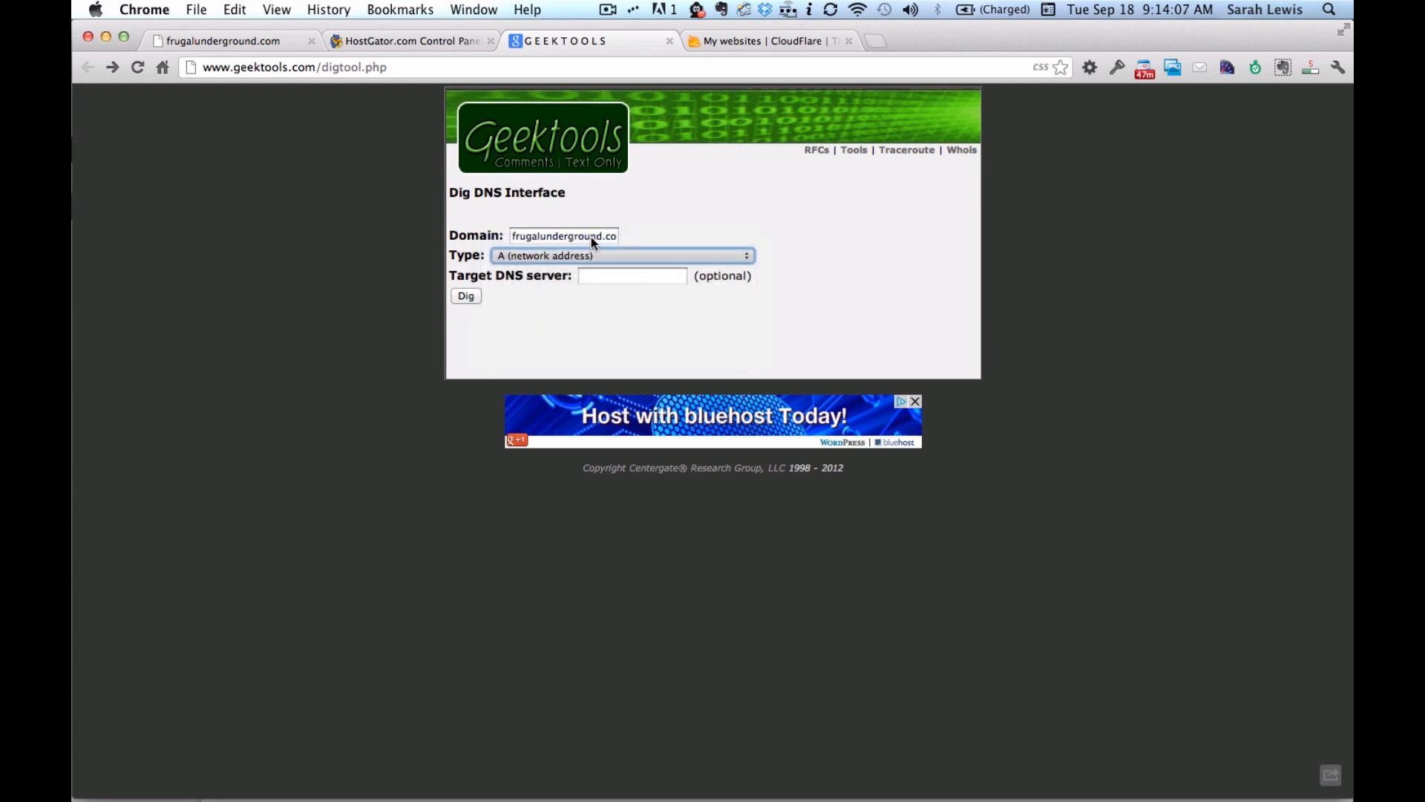
click(633, 276)
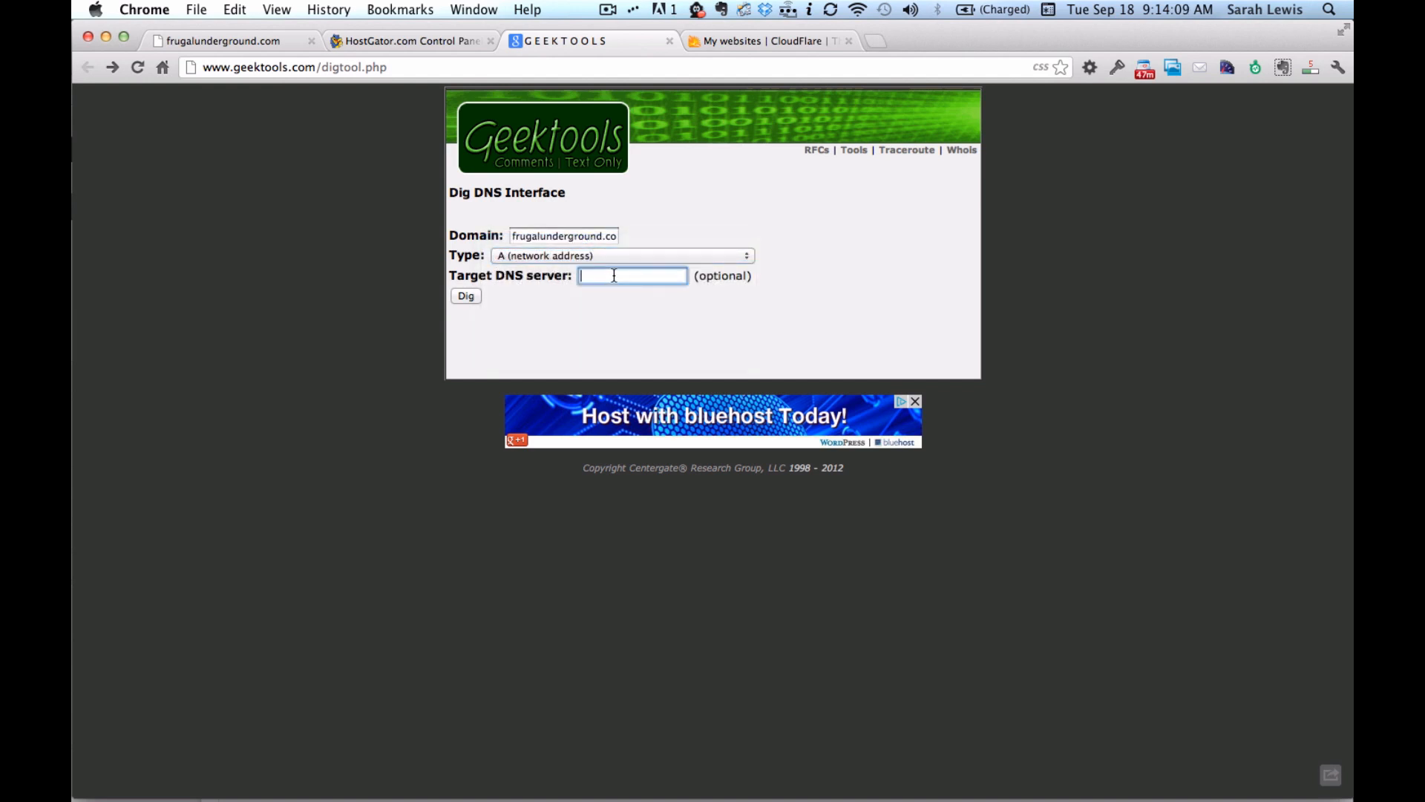
text(s1495.hostgator.com)
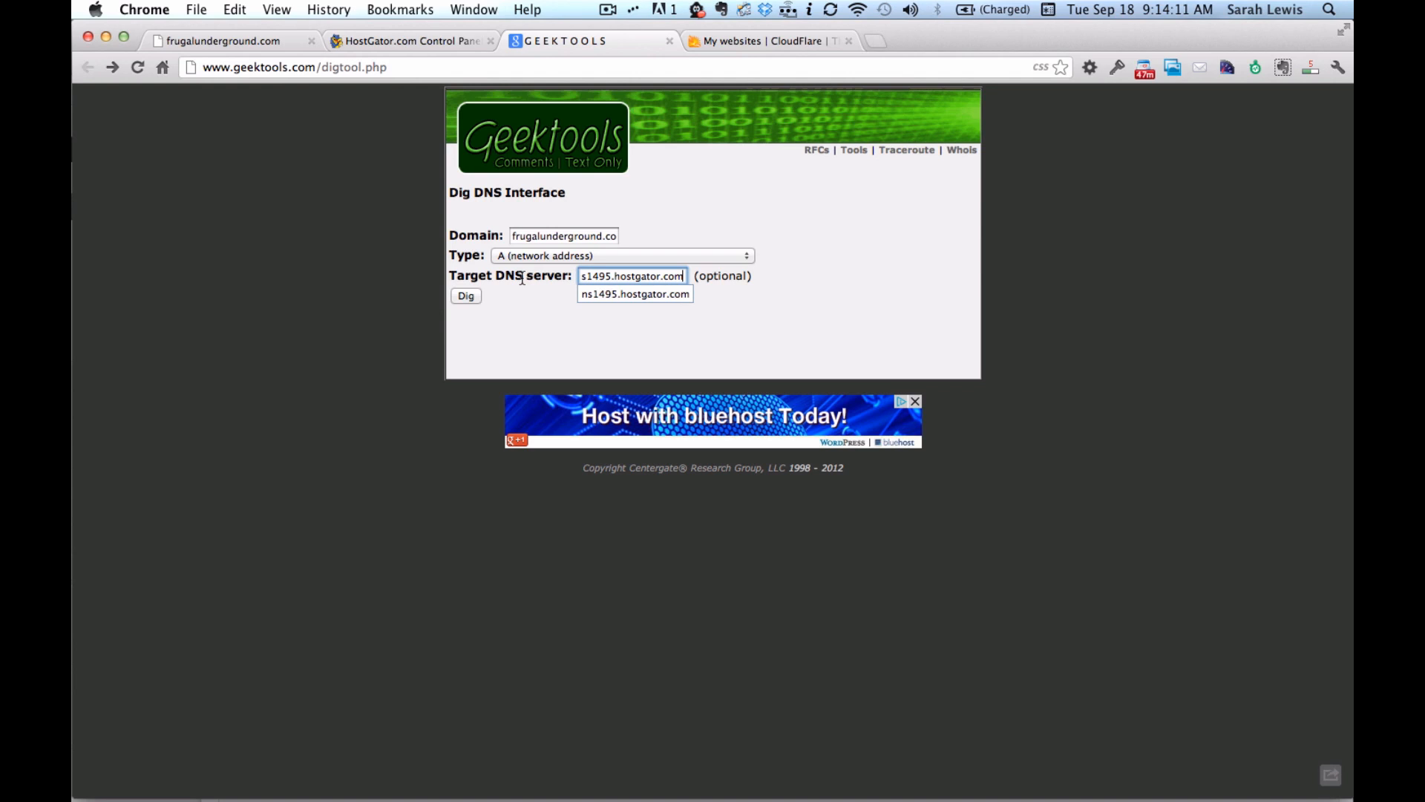
click(634, 293)
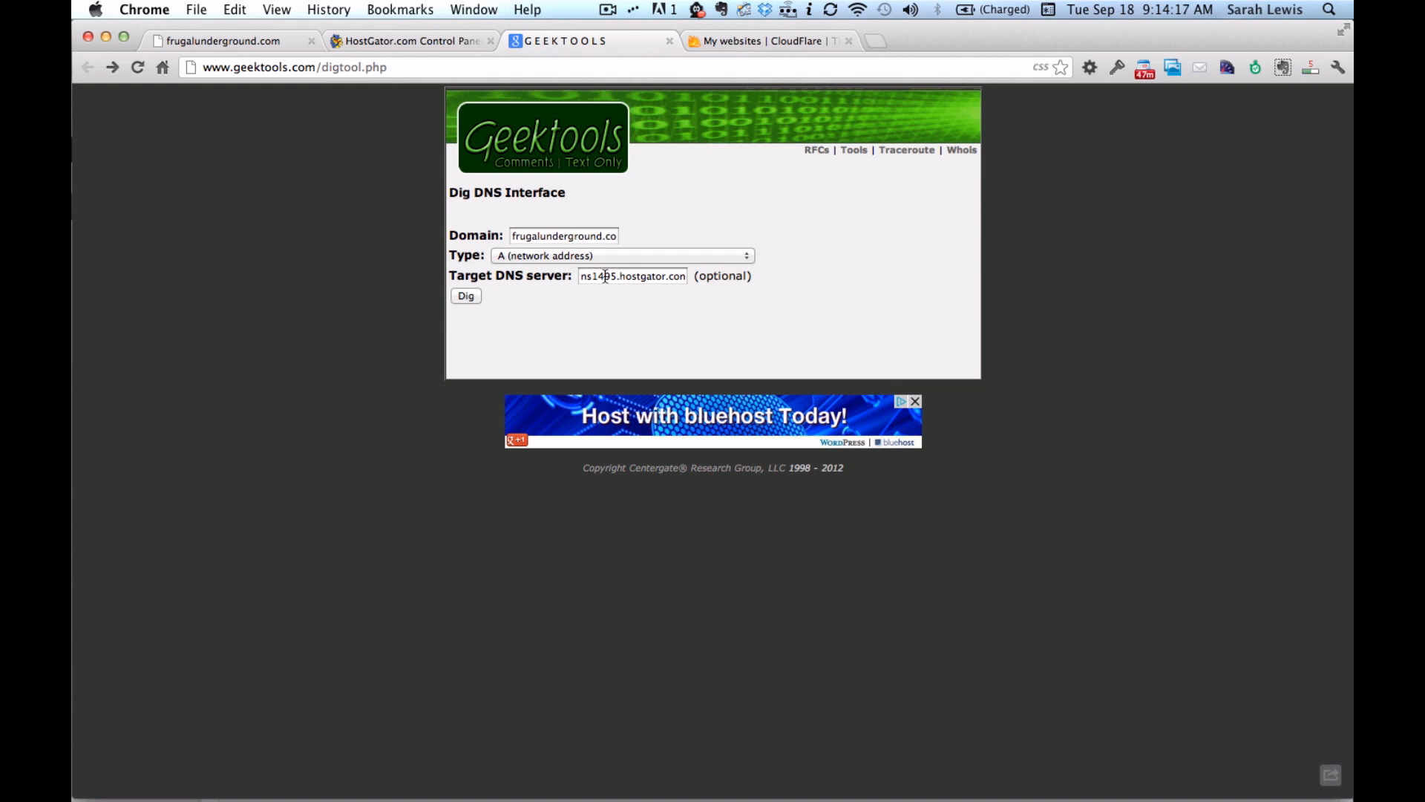
click(465, 295)
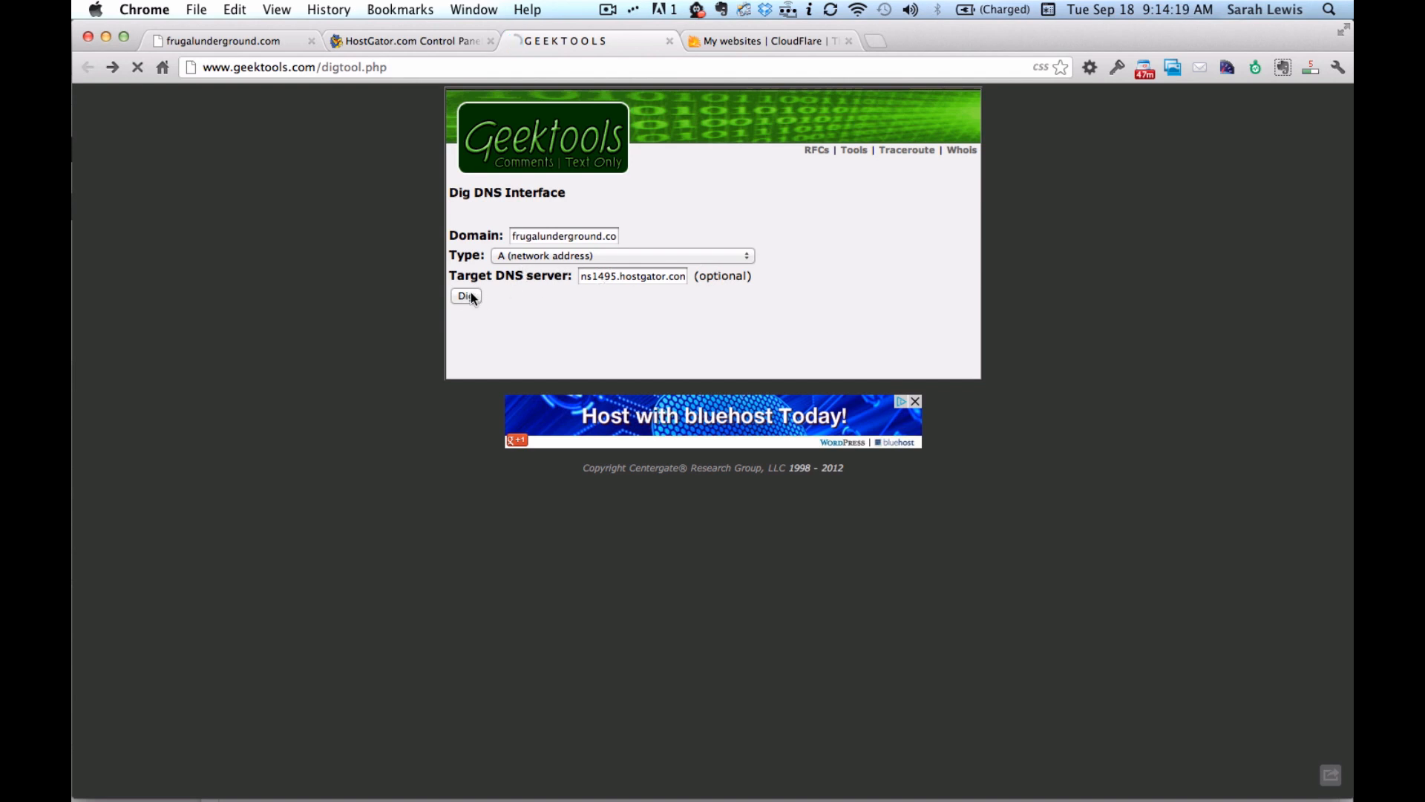
click(464, 297)
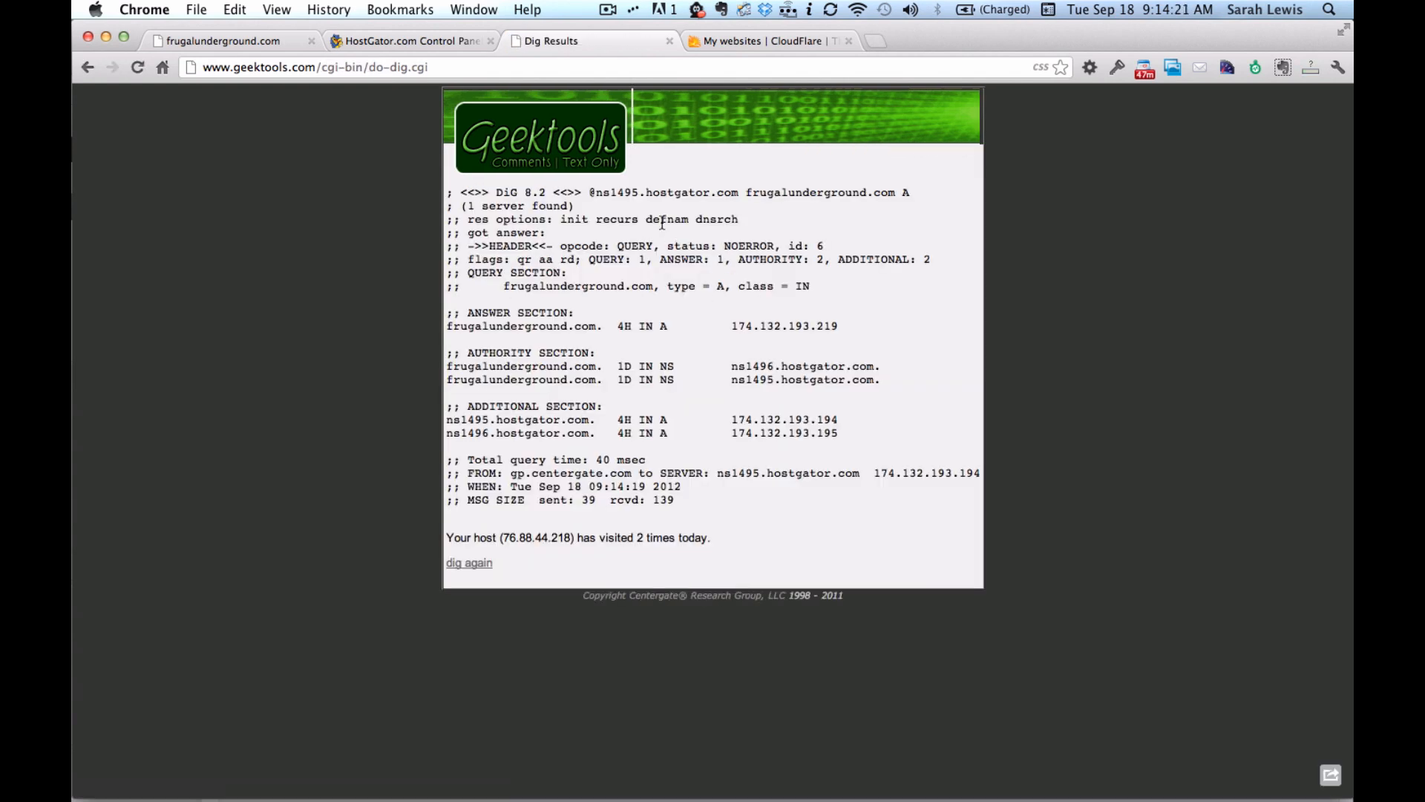
mouse_move(533, 516)
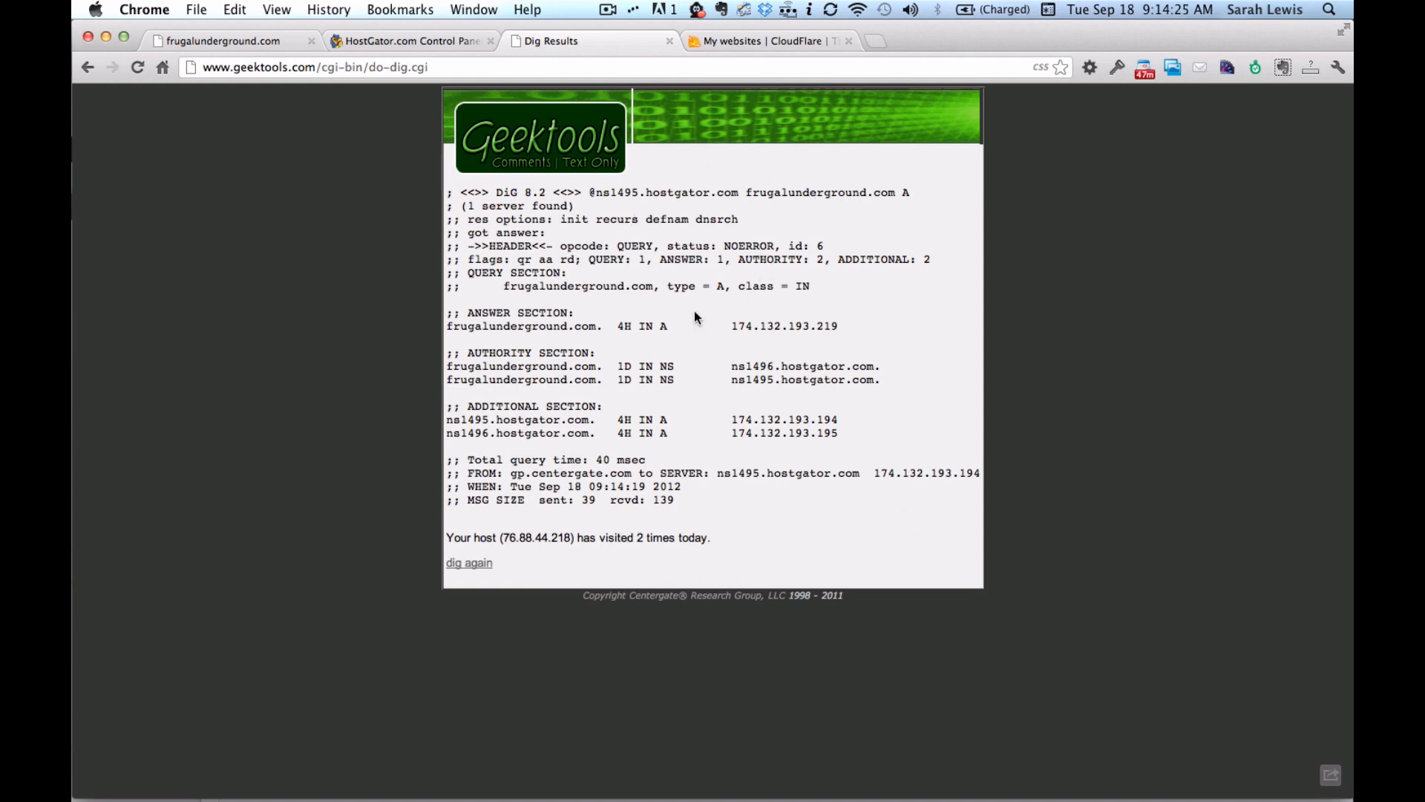
Step: Highlight the answer 174.132.193.219 in the dig results
double_click(518, 313)
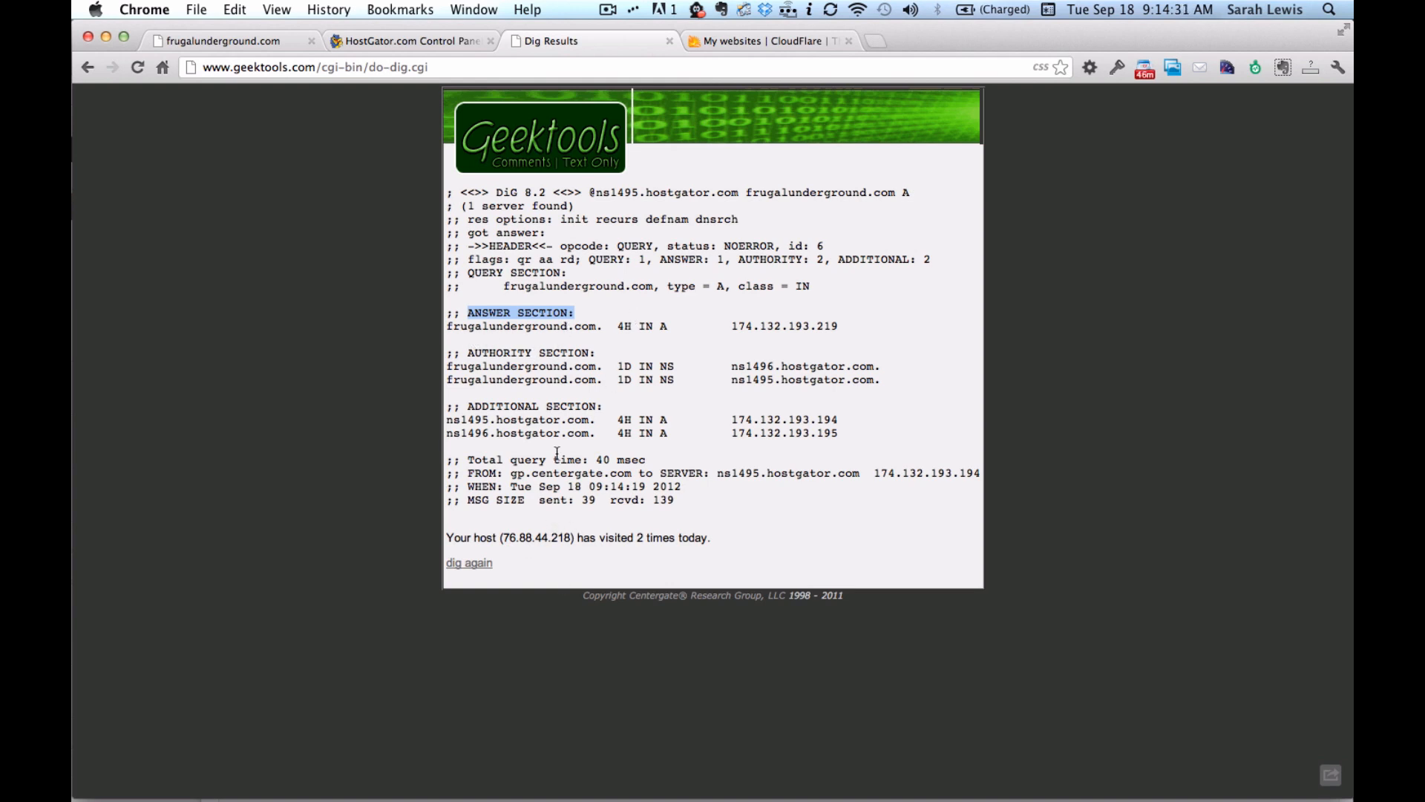
mouse_move(582, 326)
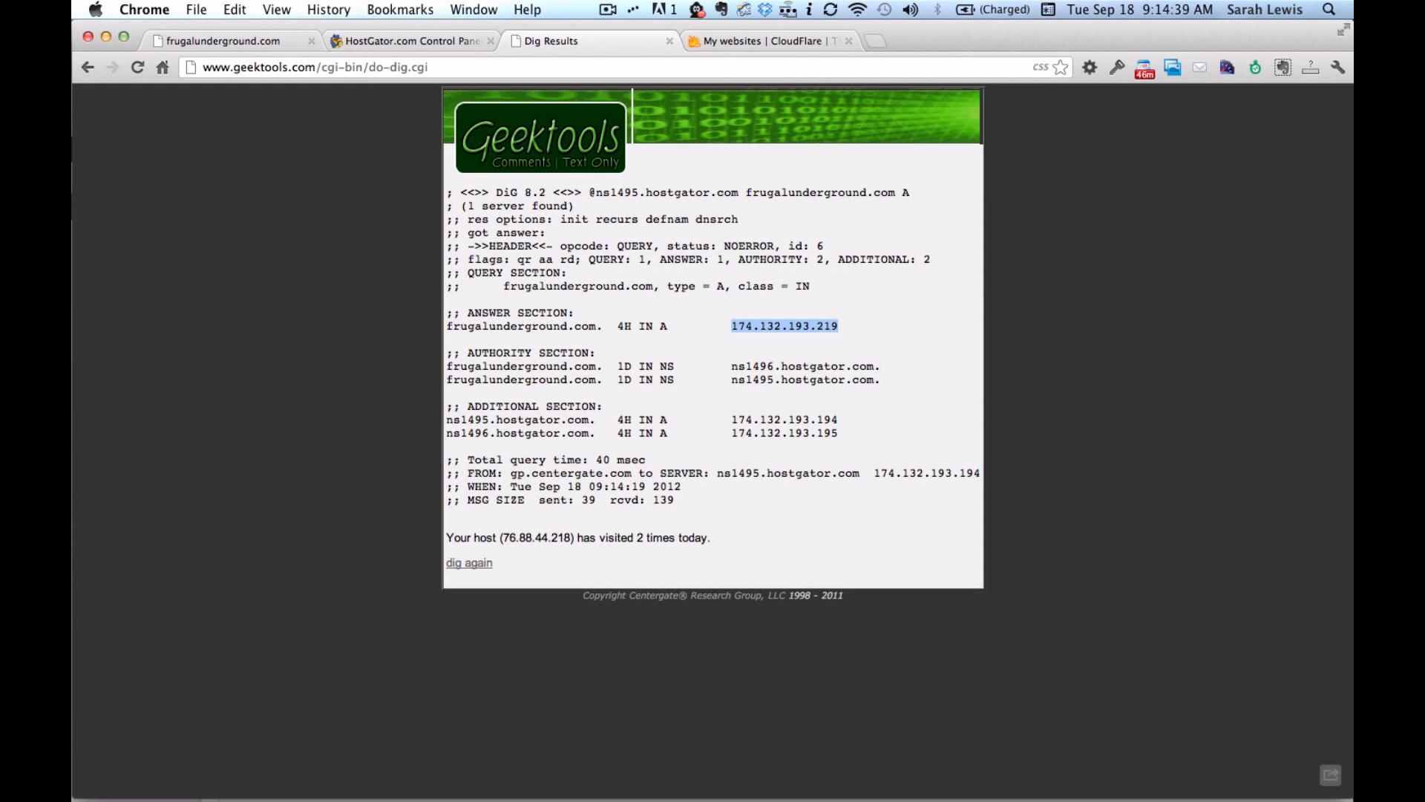
mouse_move(395, 135)
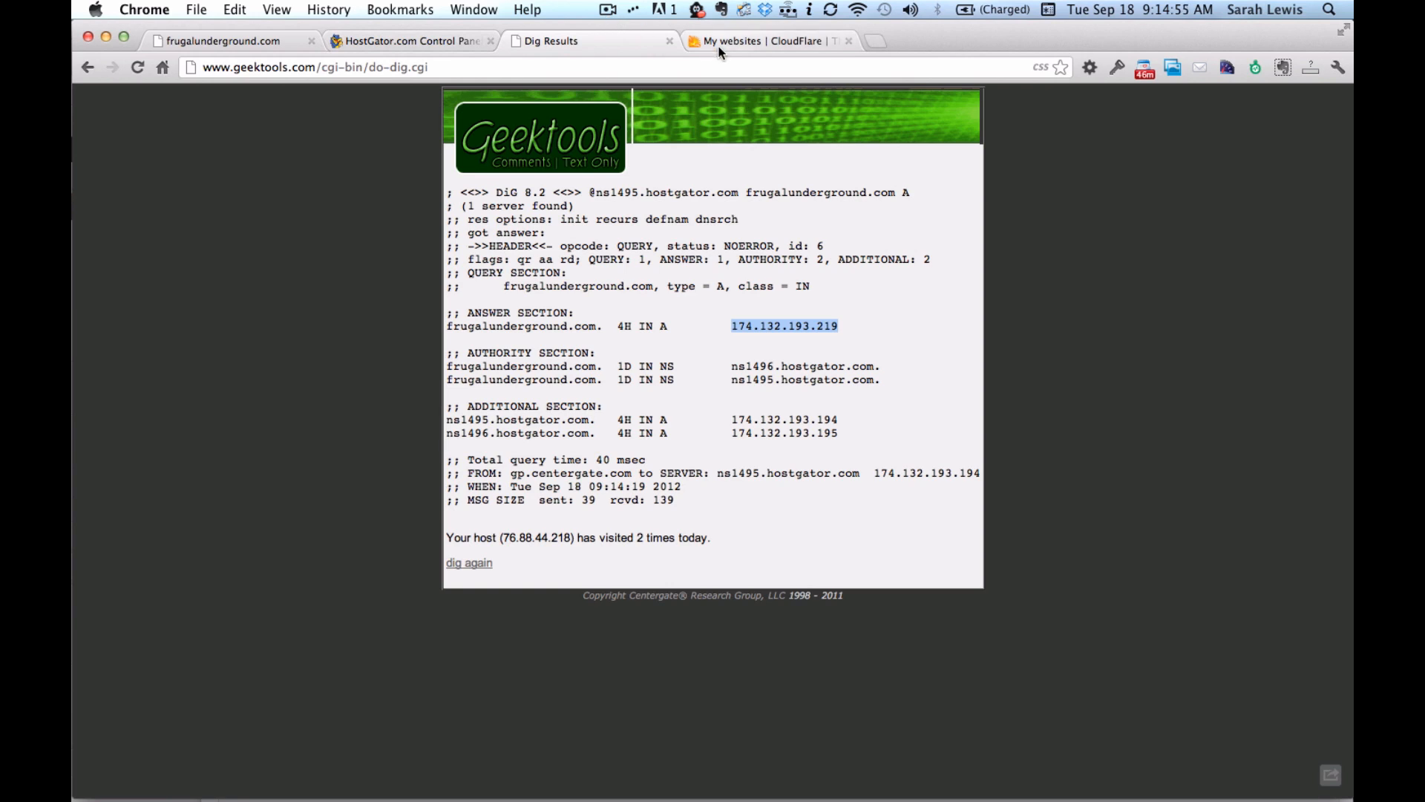
mouse_move(762, 41)
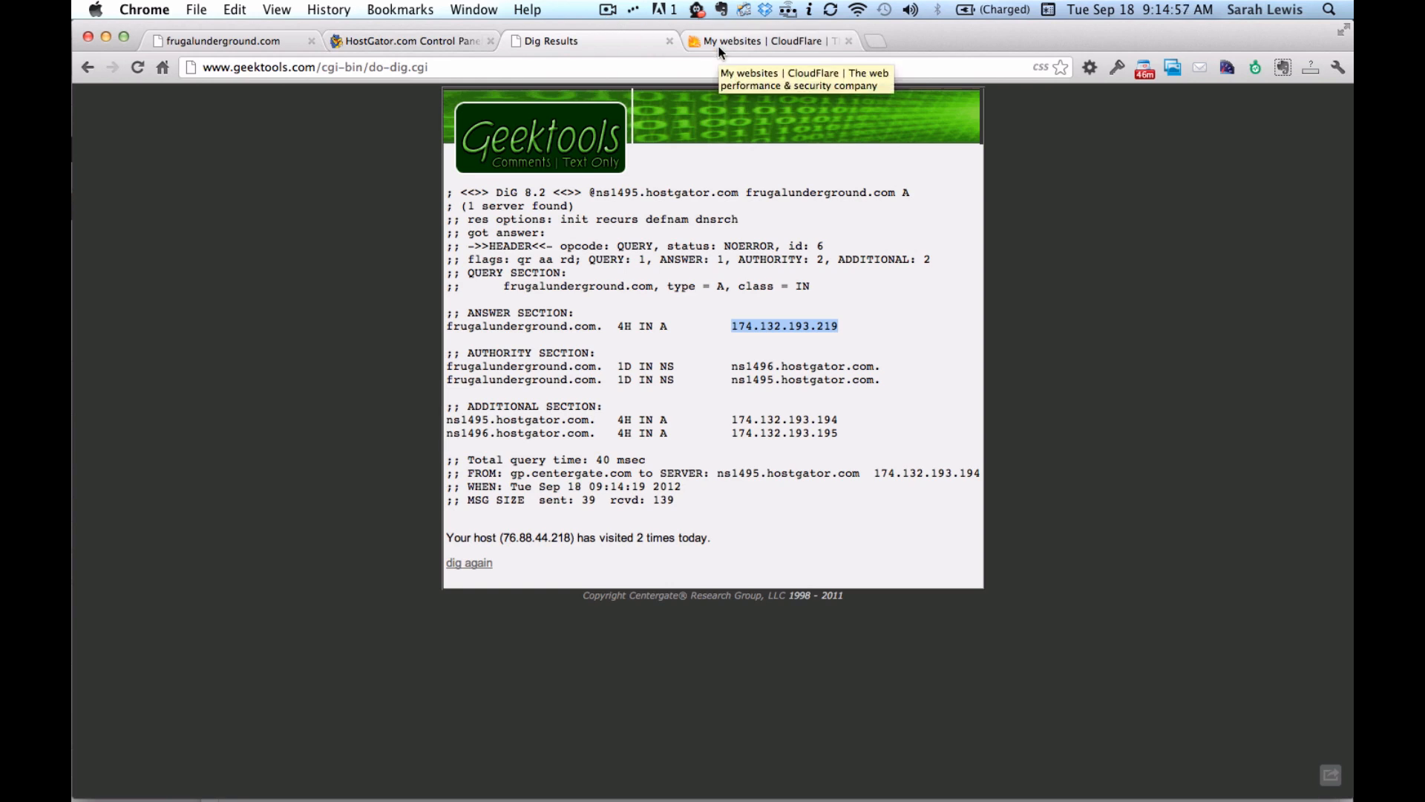
Step: Go to the CloudFlare websites list and bring up DNS settings for frugalunderground.com
click(761, 42)
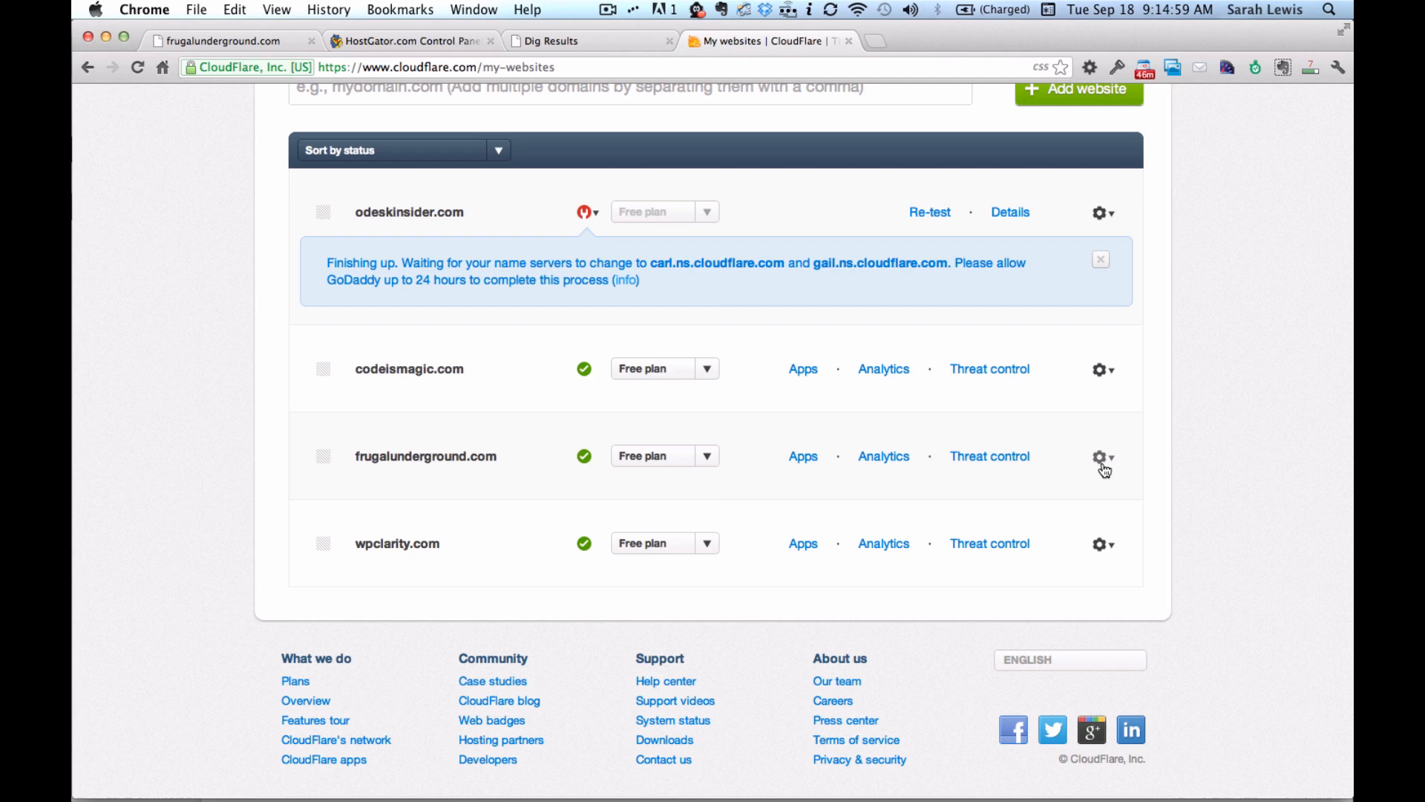
click(1103, 456)
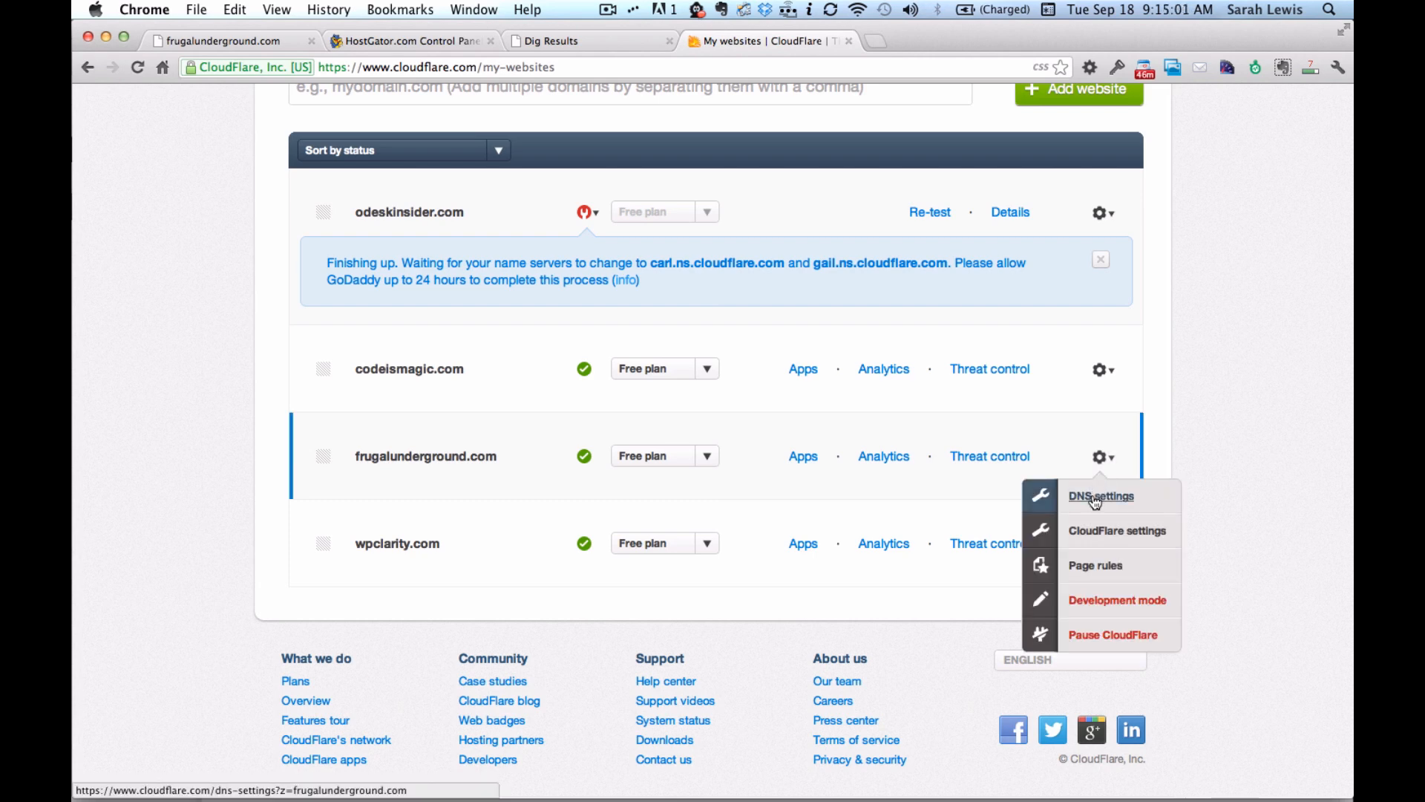
click(1100, 496)
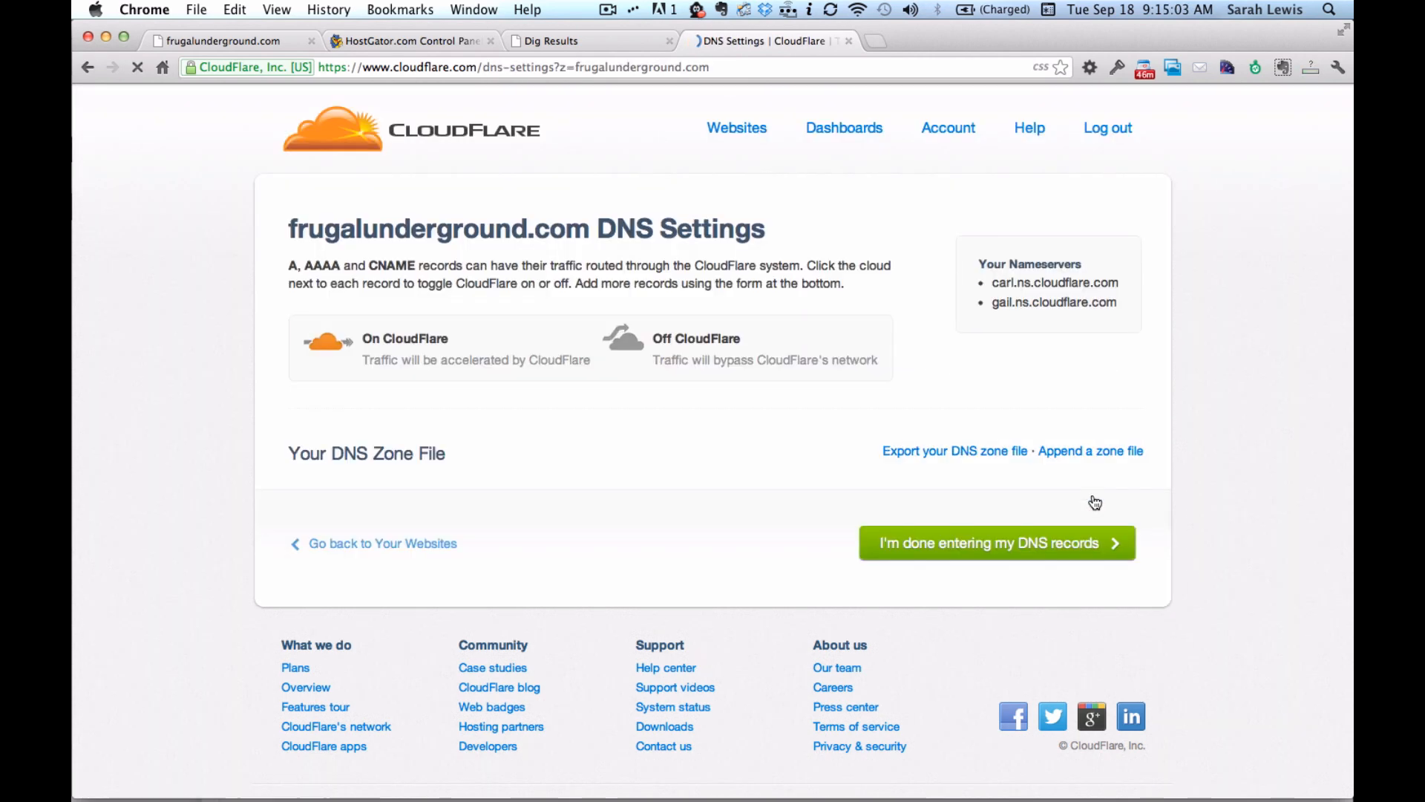
Step: Note the root A record's old IP 31.170.160.162 in the TextMate note
scroll(down, 3)
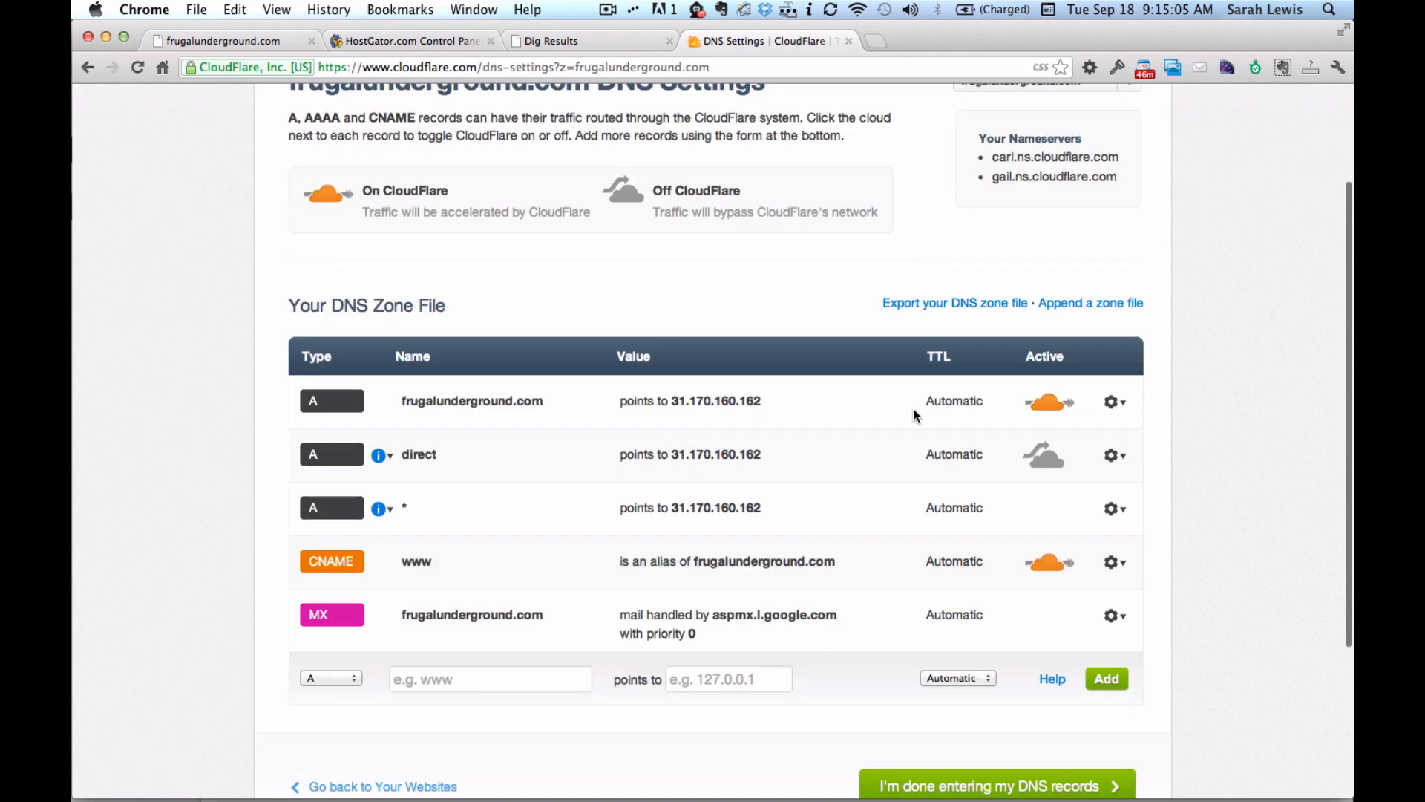
double_click(714, 401)
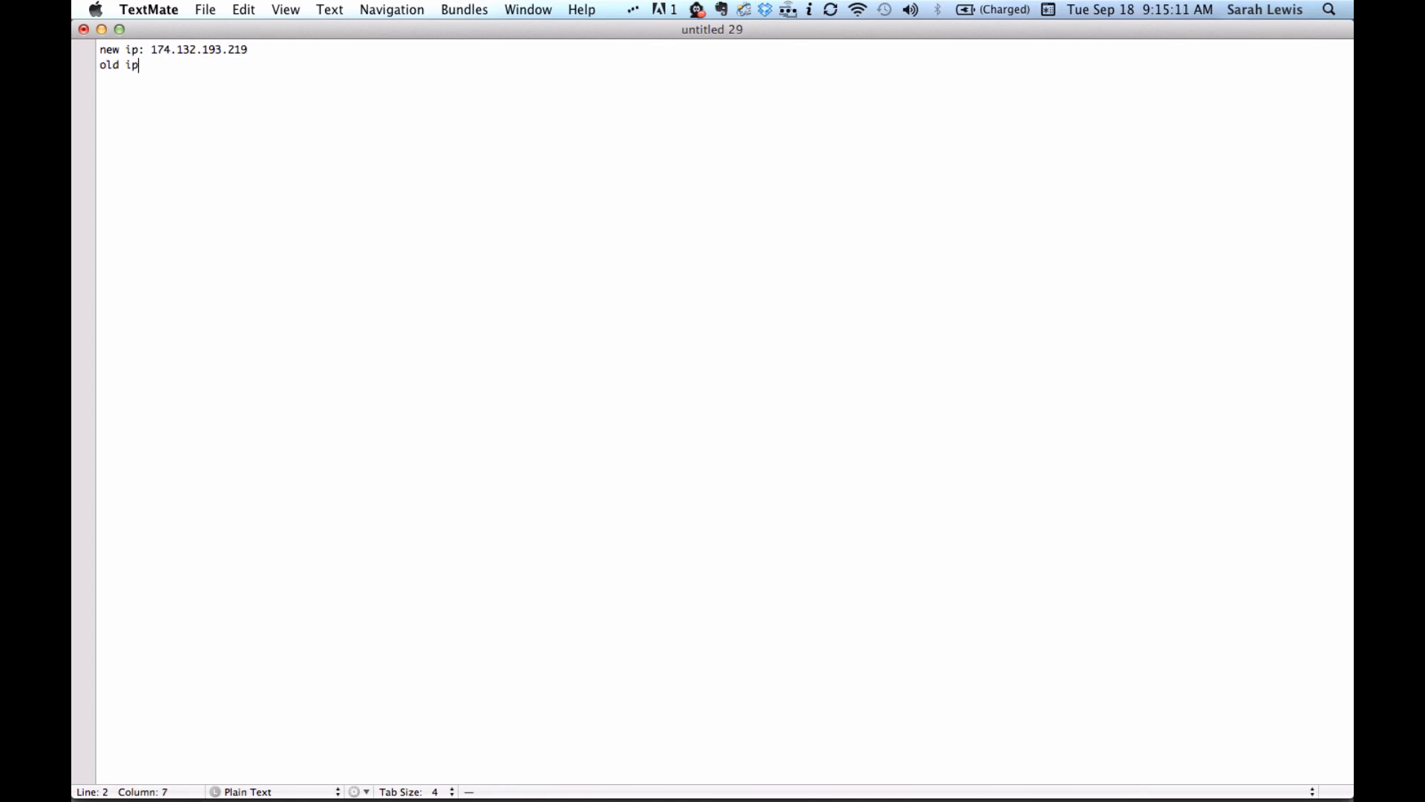
text(: 31.170.160.162)
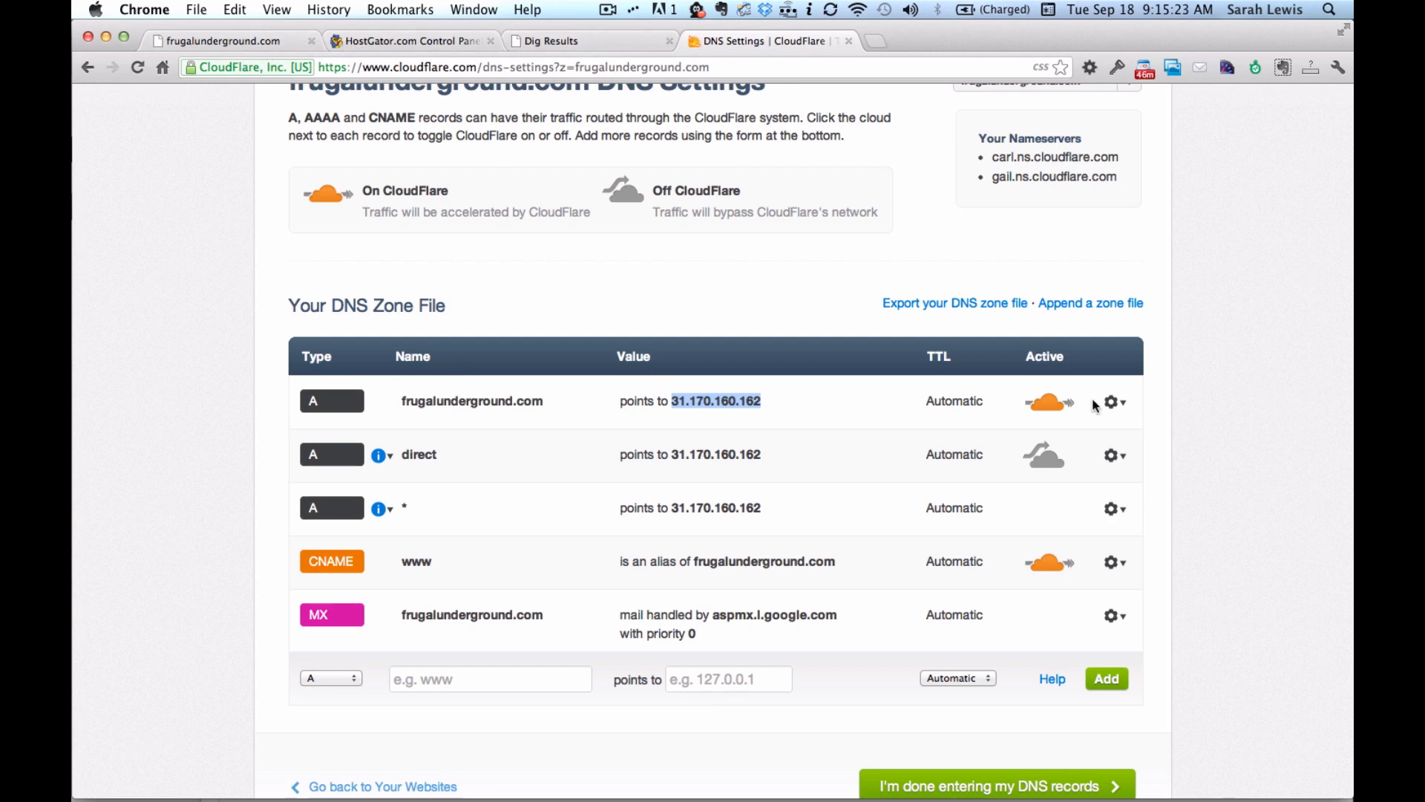
Step: Edit the root A record to point to 174.132.193.219 and save it
click(1115, 401)
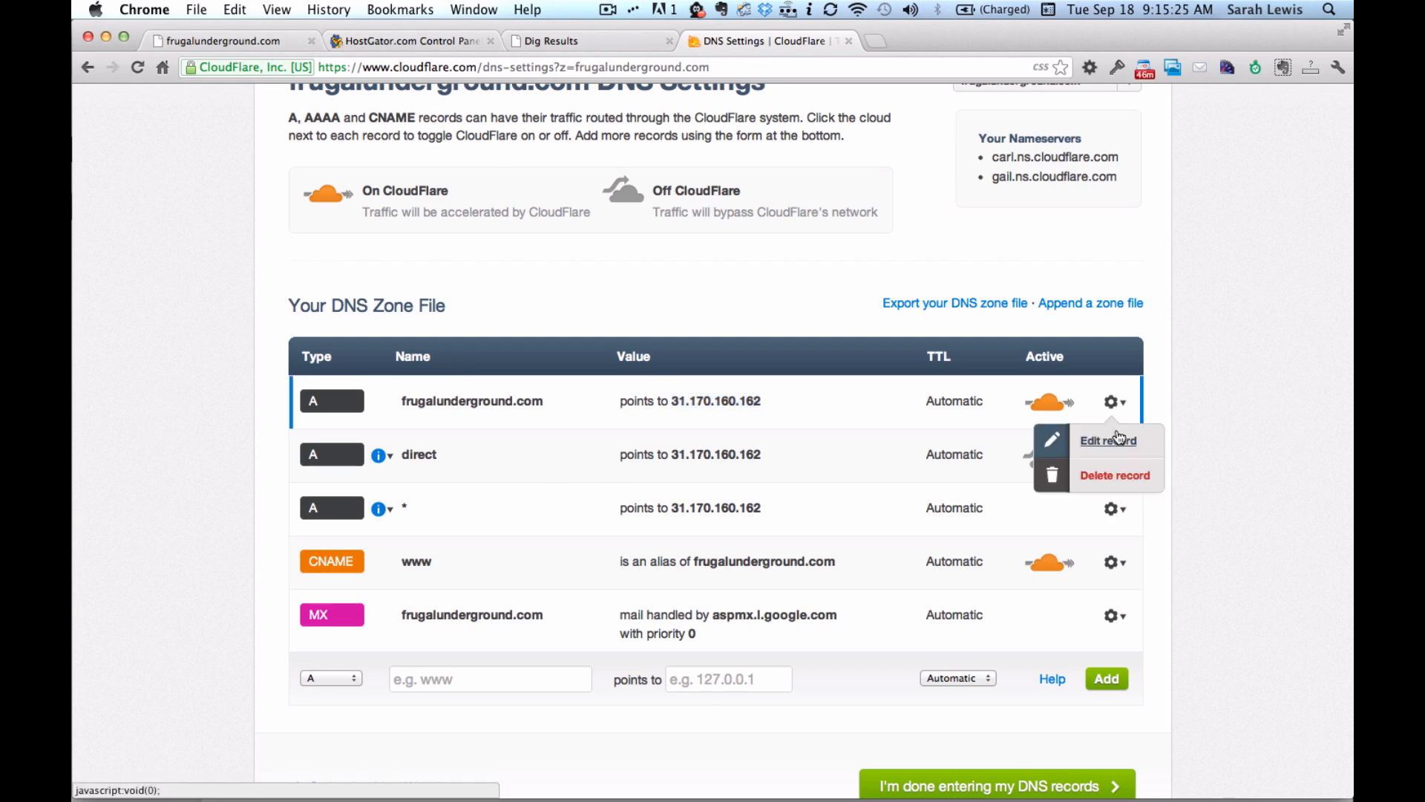
click(1108, 441)
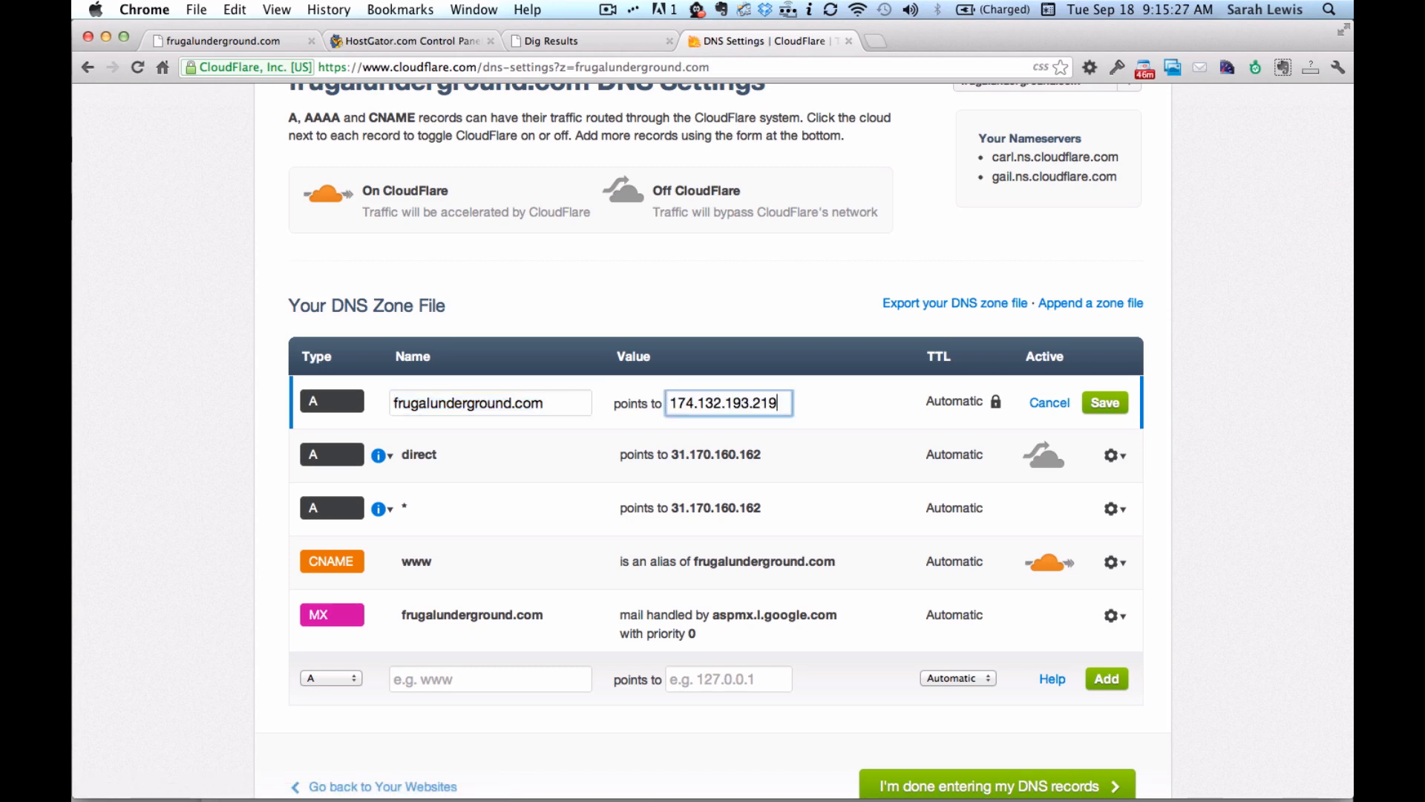
click(1104, 402)
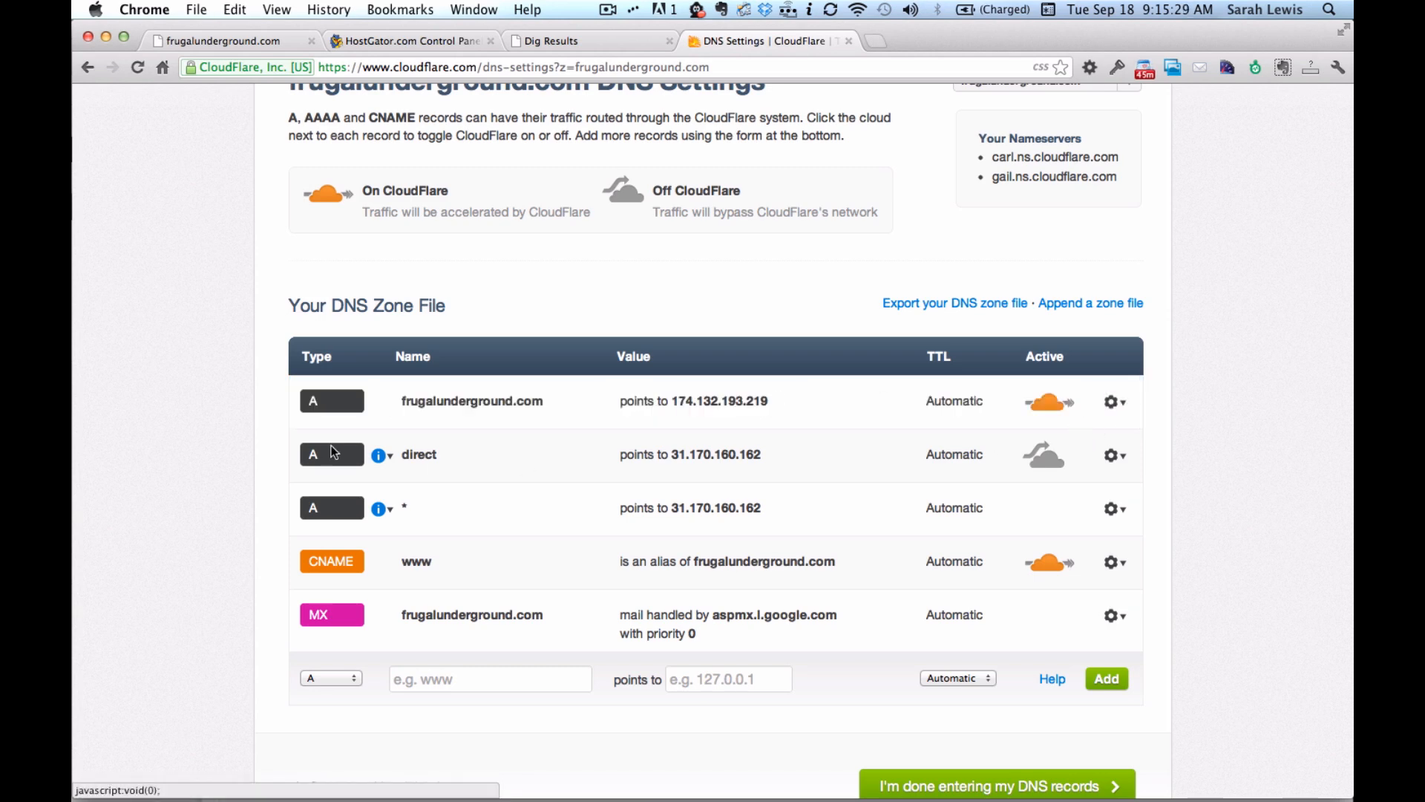
mouse_move(710, 503)
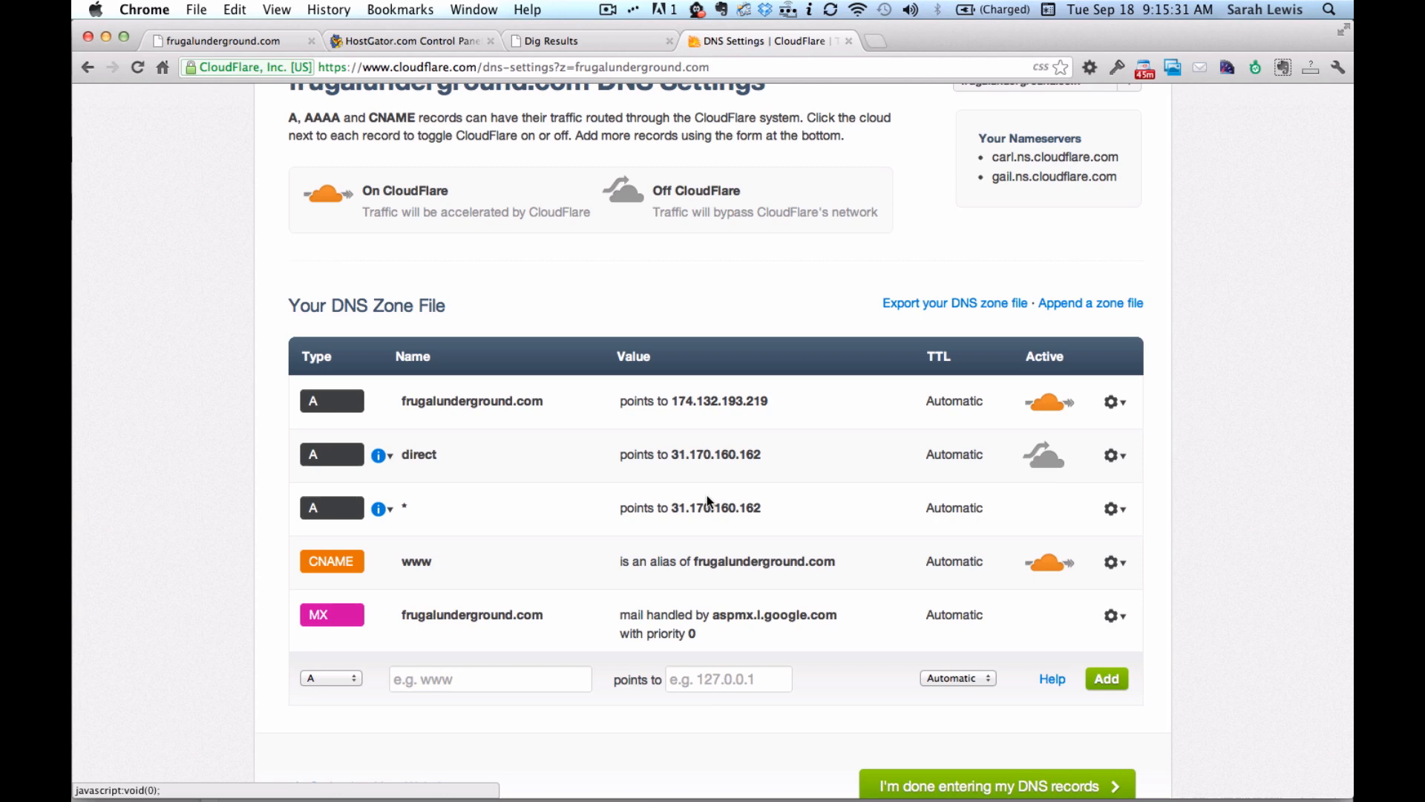
Step: Edit the direct A record to point to 174.132.193.219 and save it
click(1113, 455)
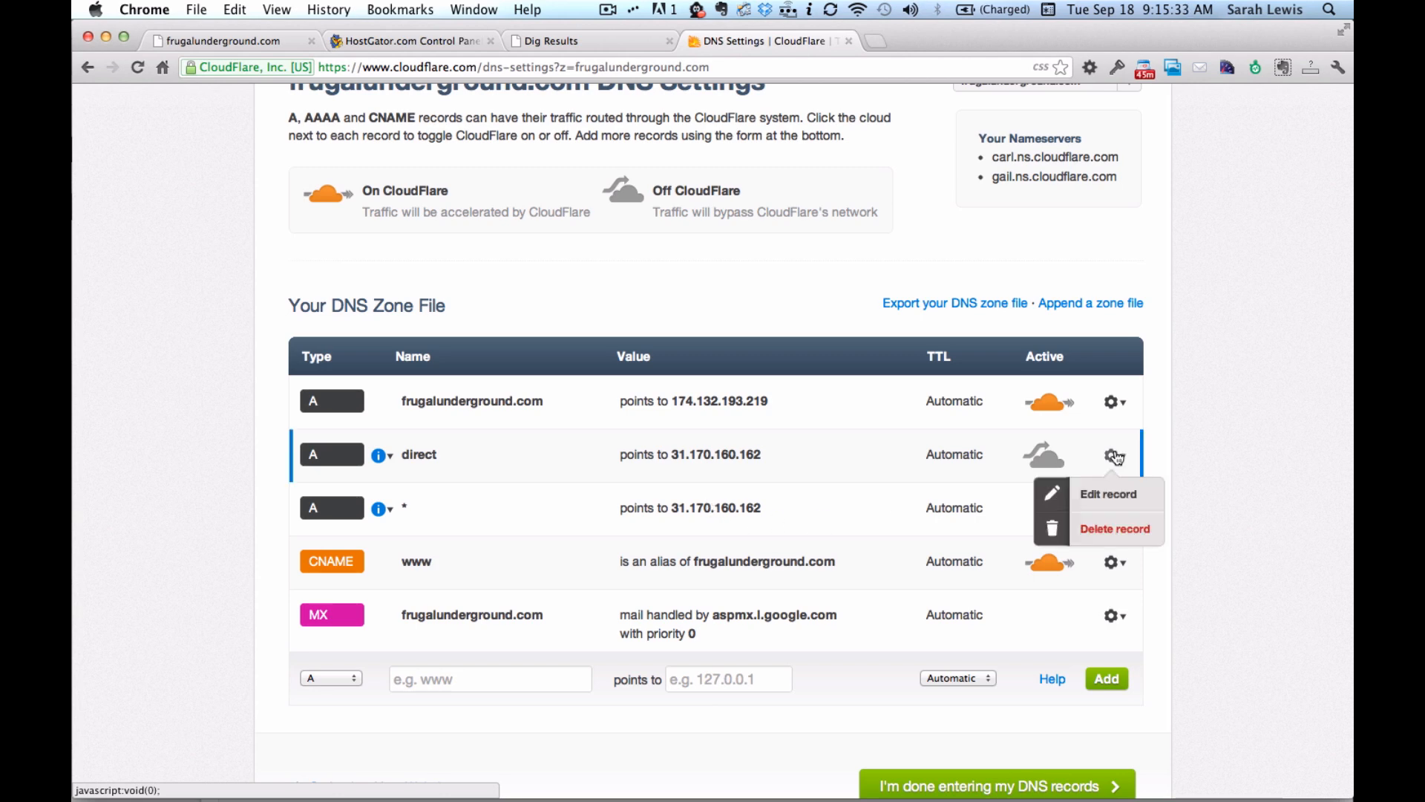
click(1108, 493)
text(174.132.193.219)
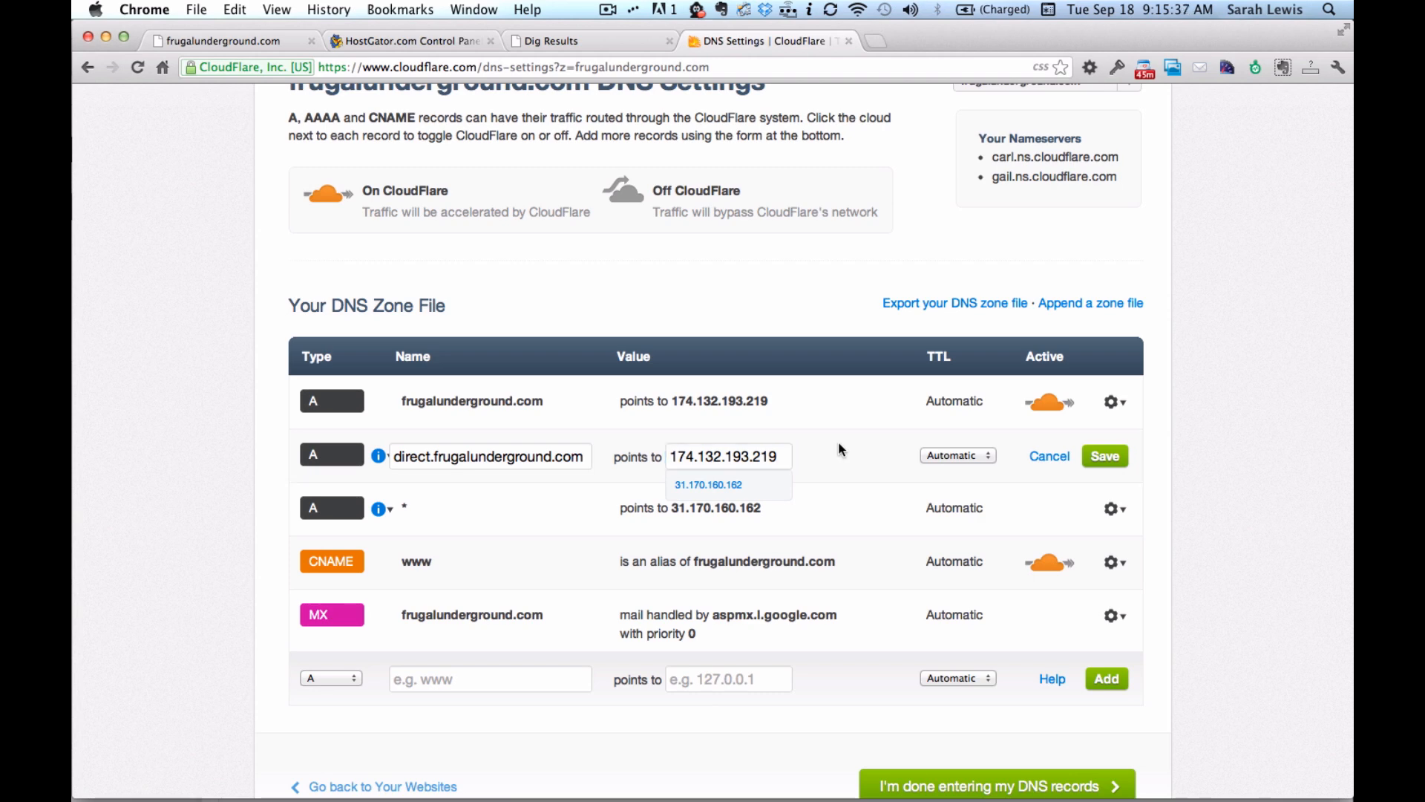
click(1110, 508)
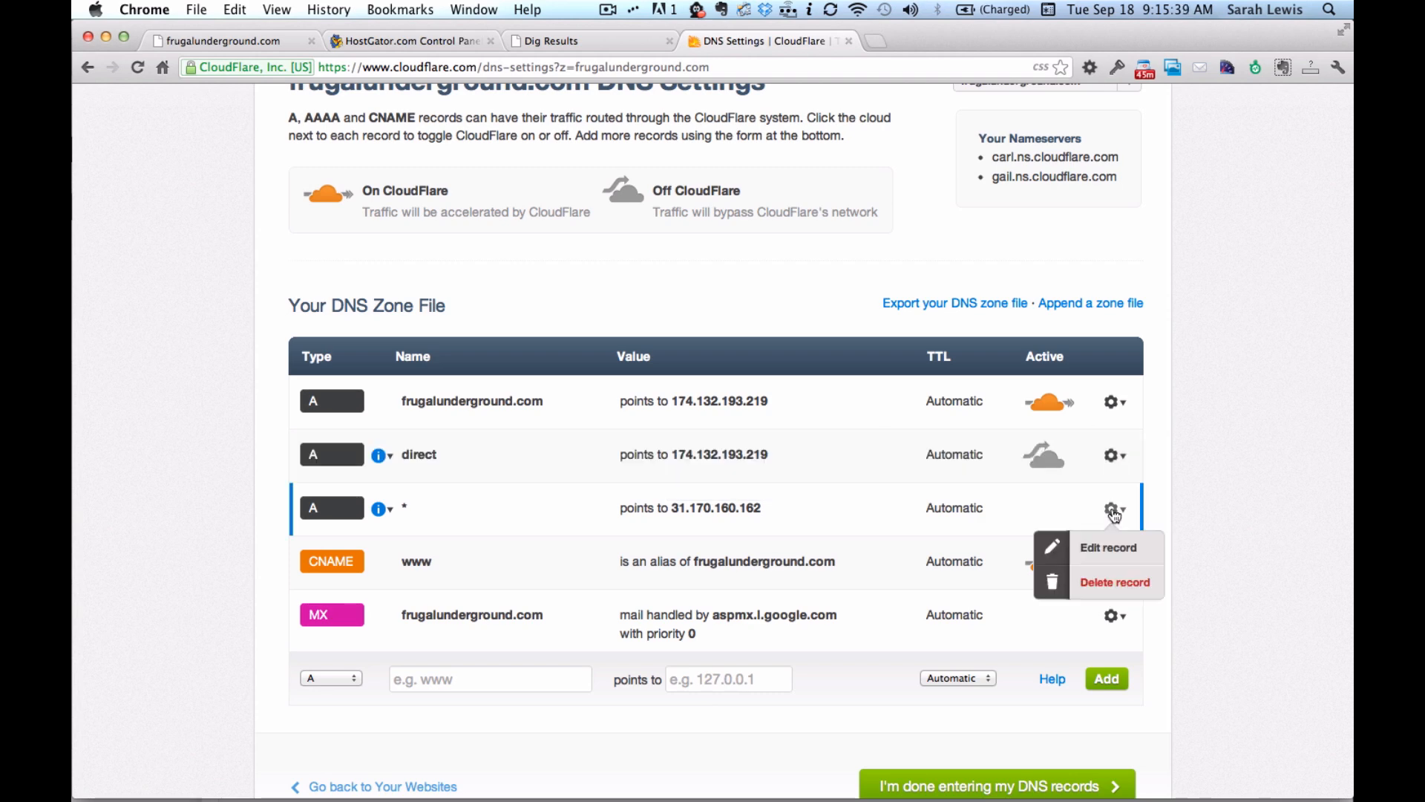
Step: Edit the wildcard A record to point to 174.132.193.219 and save it
click(1108, 548)
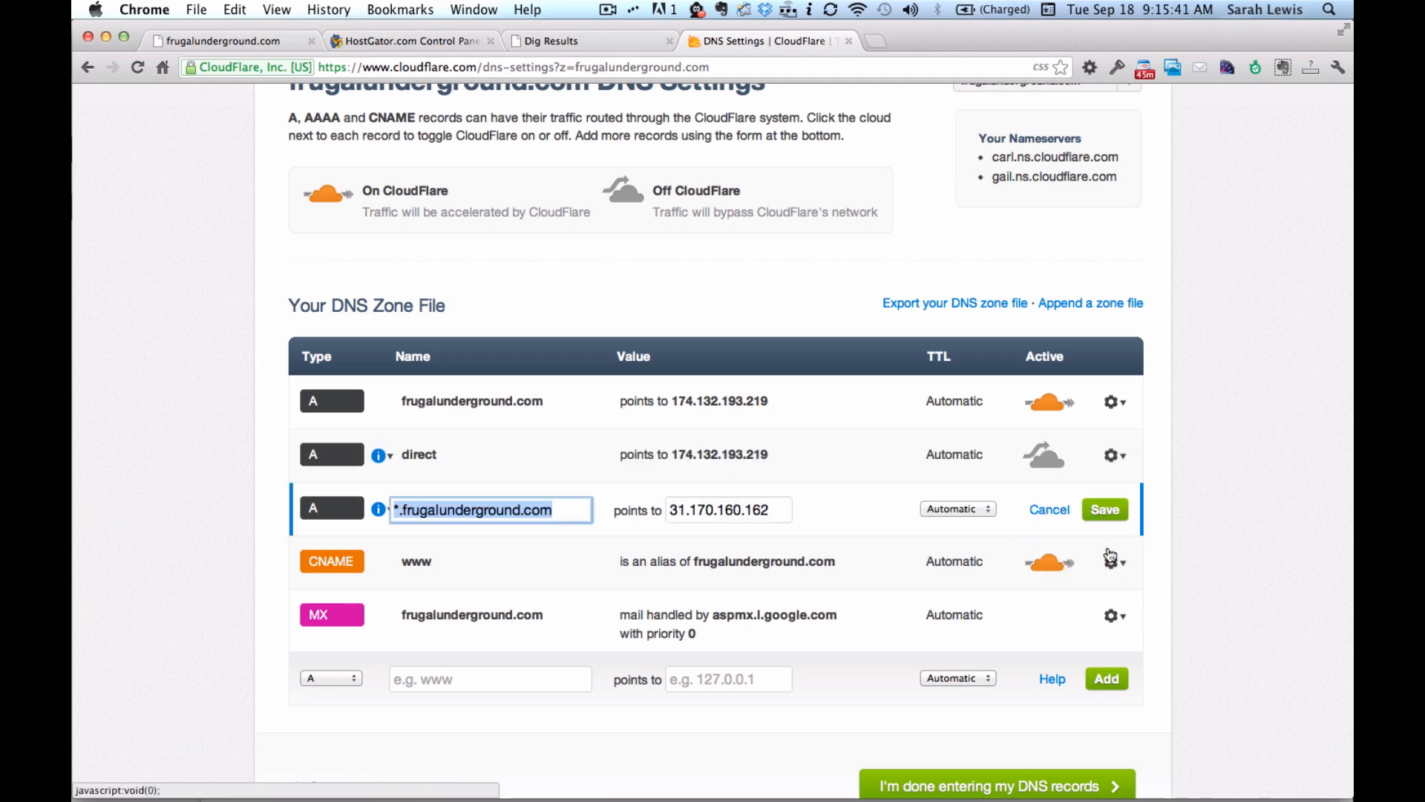
text(174.132.193.219)
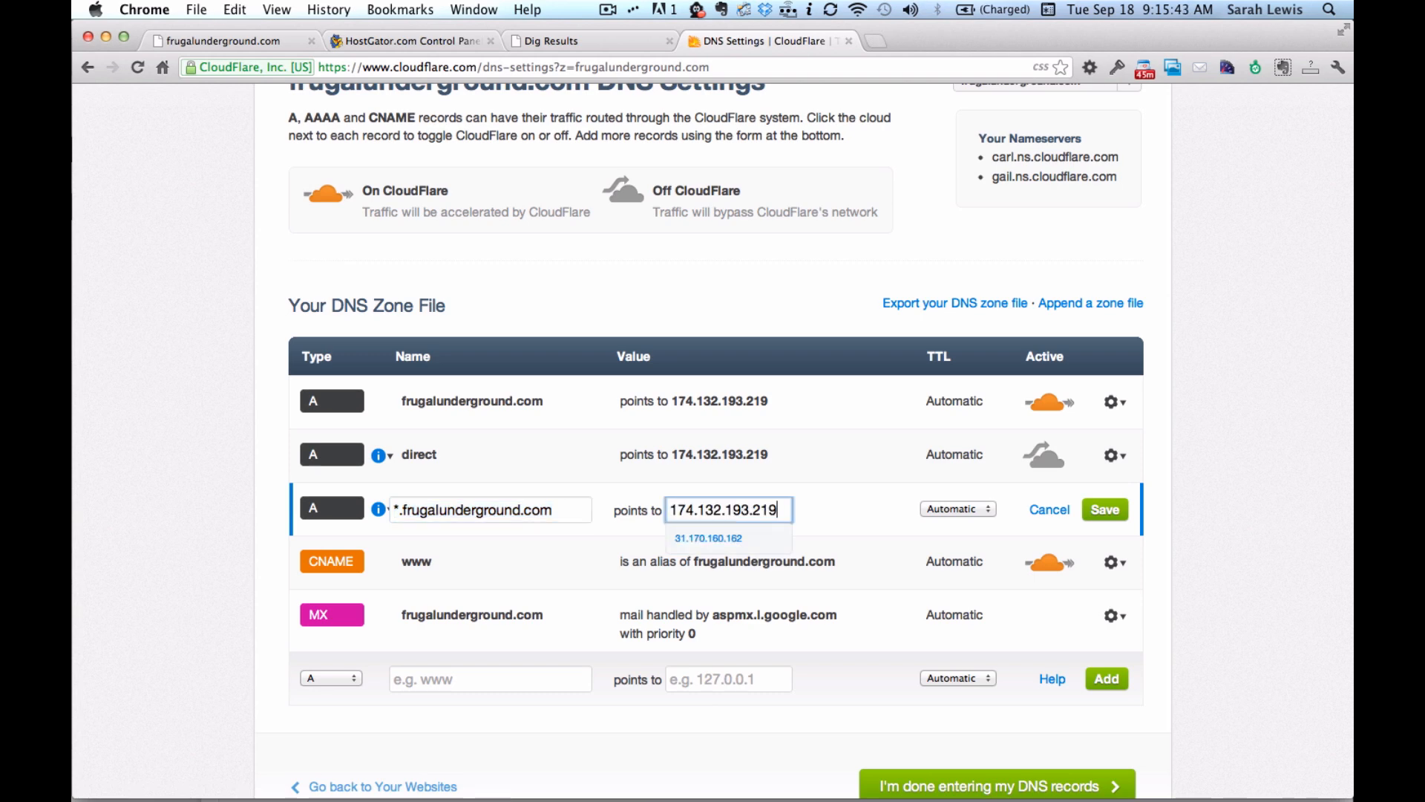
click(1103, 510)
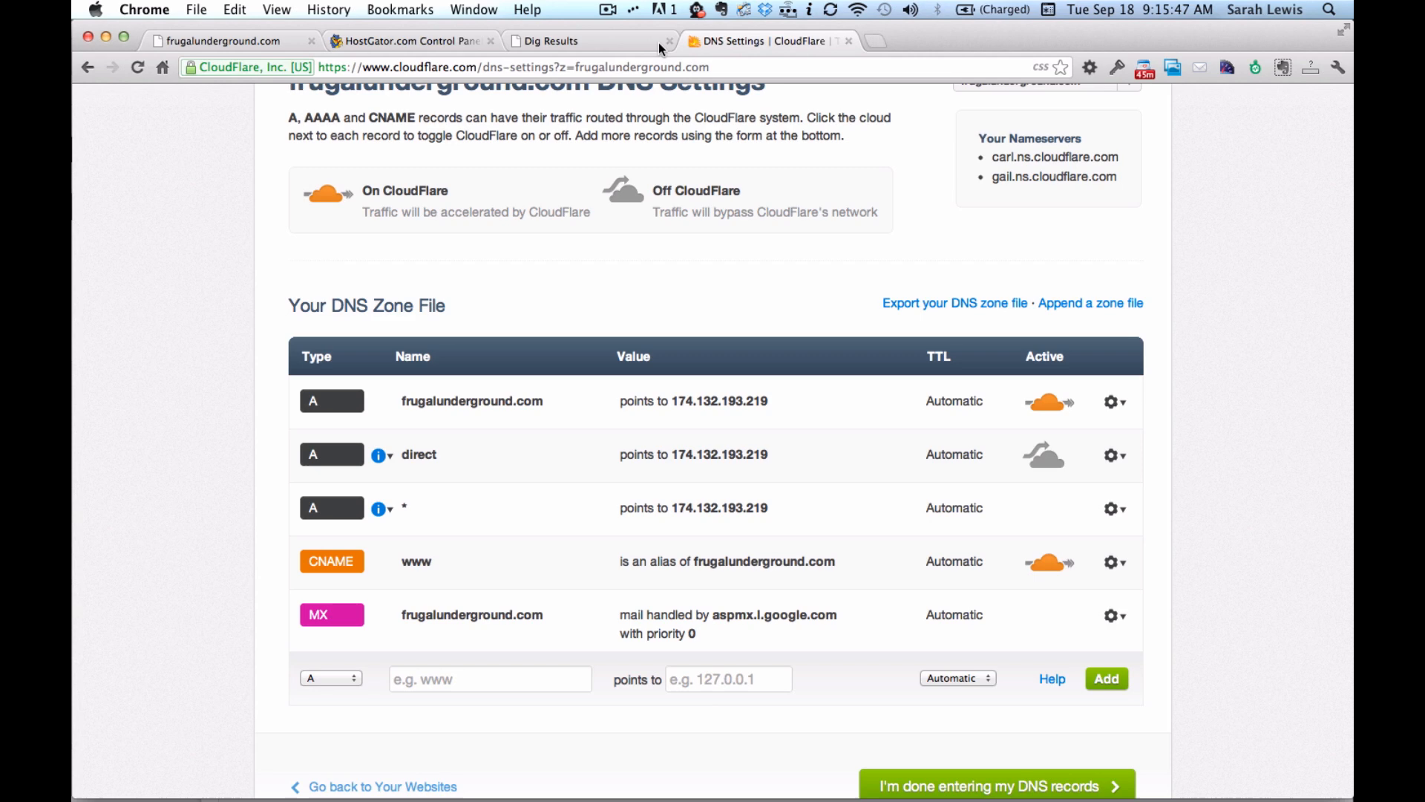
mouse_move(719, 48)
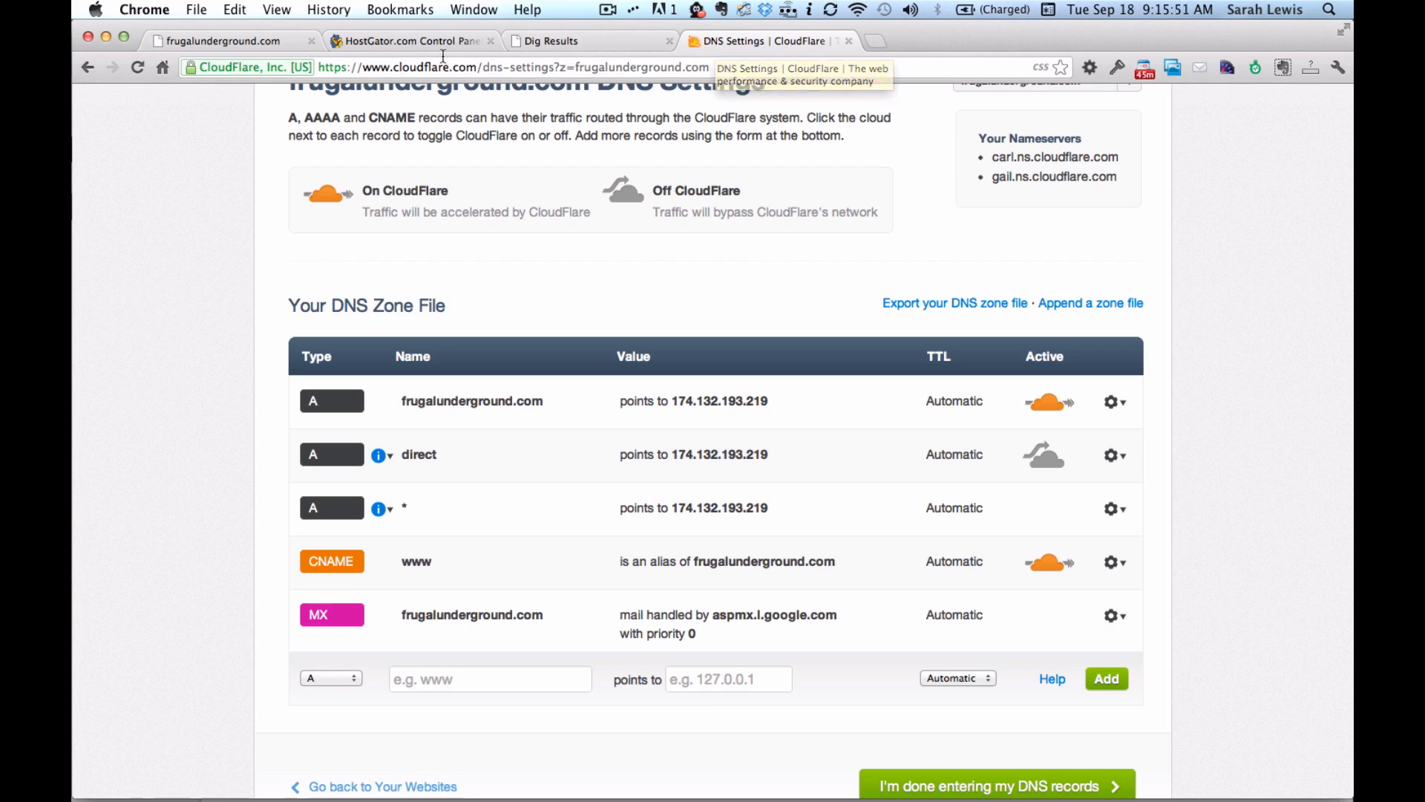
Step: Reload frugalunderground.com until the Frugal Underground blog loads instead of the busy-server error
click(218, 40)
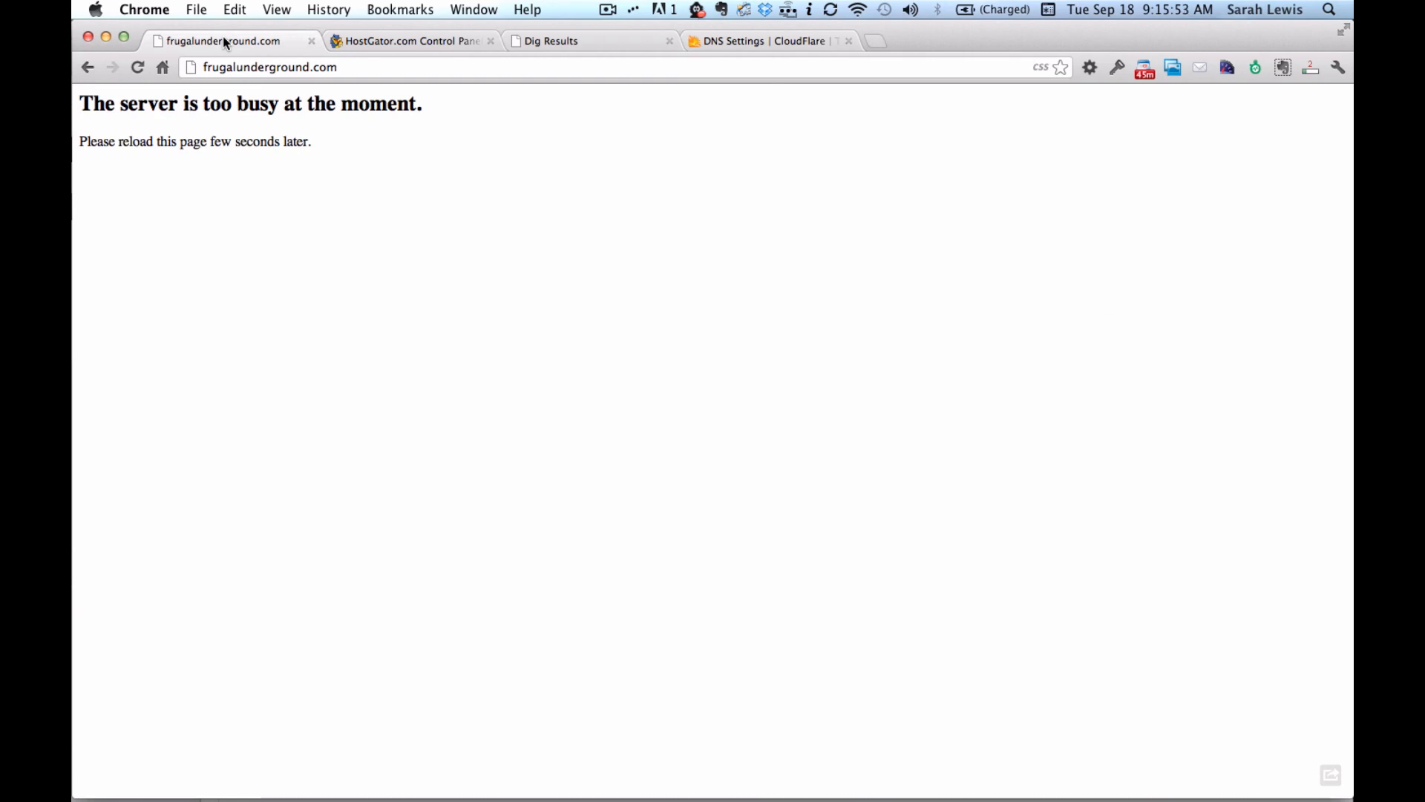
click(137, 67)
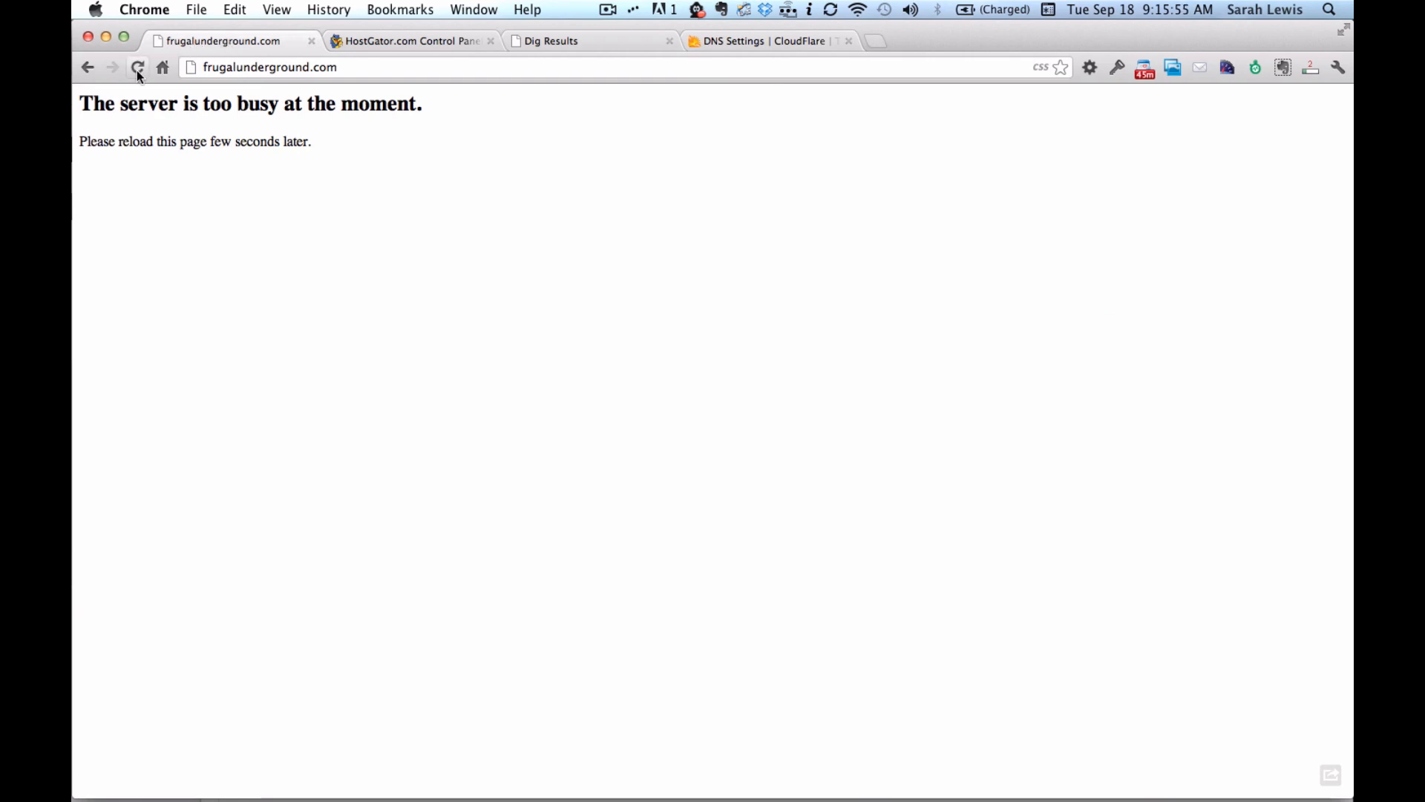
click(137, 66)
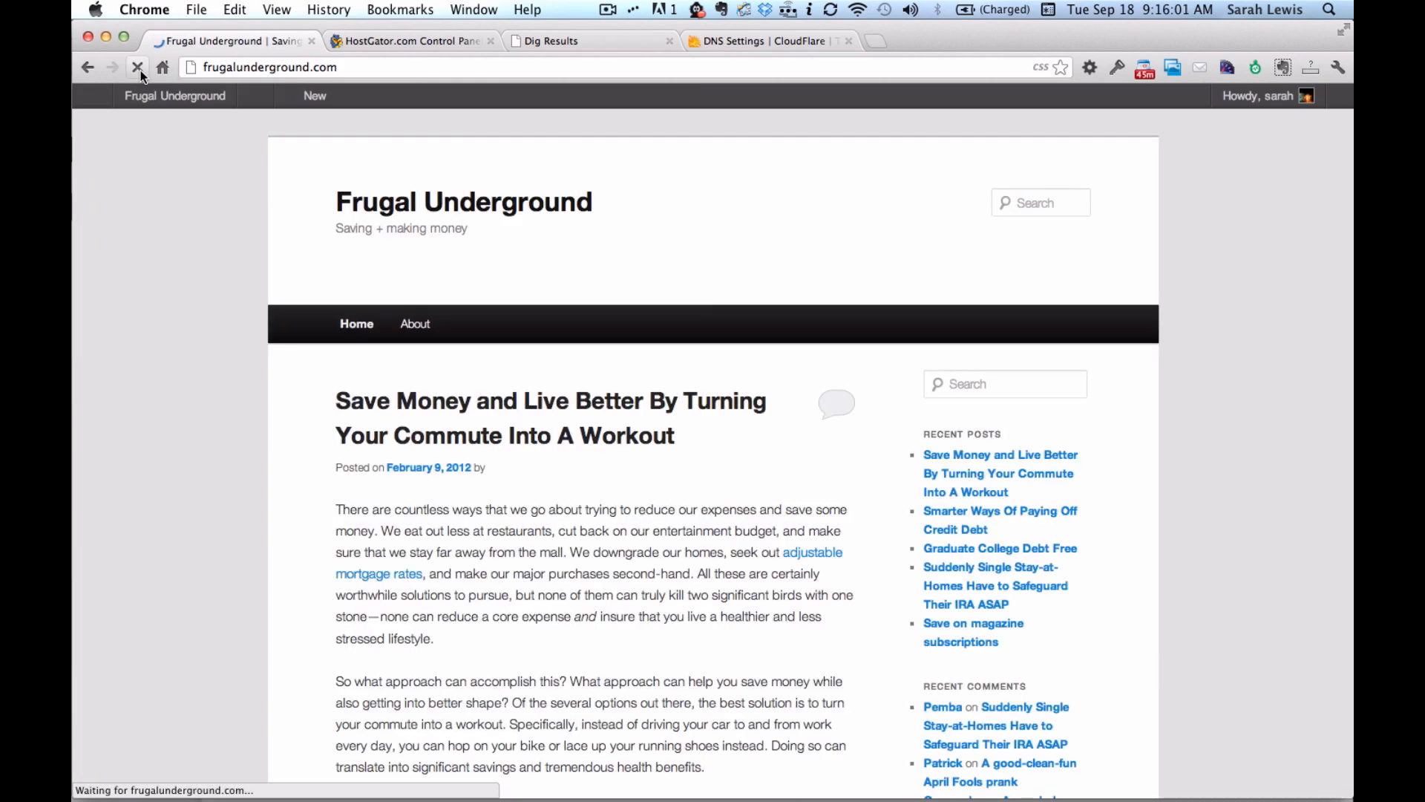
click(136, 66)
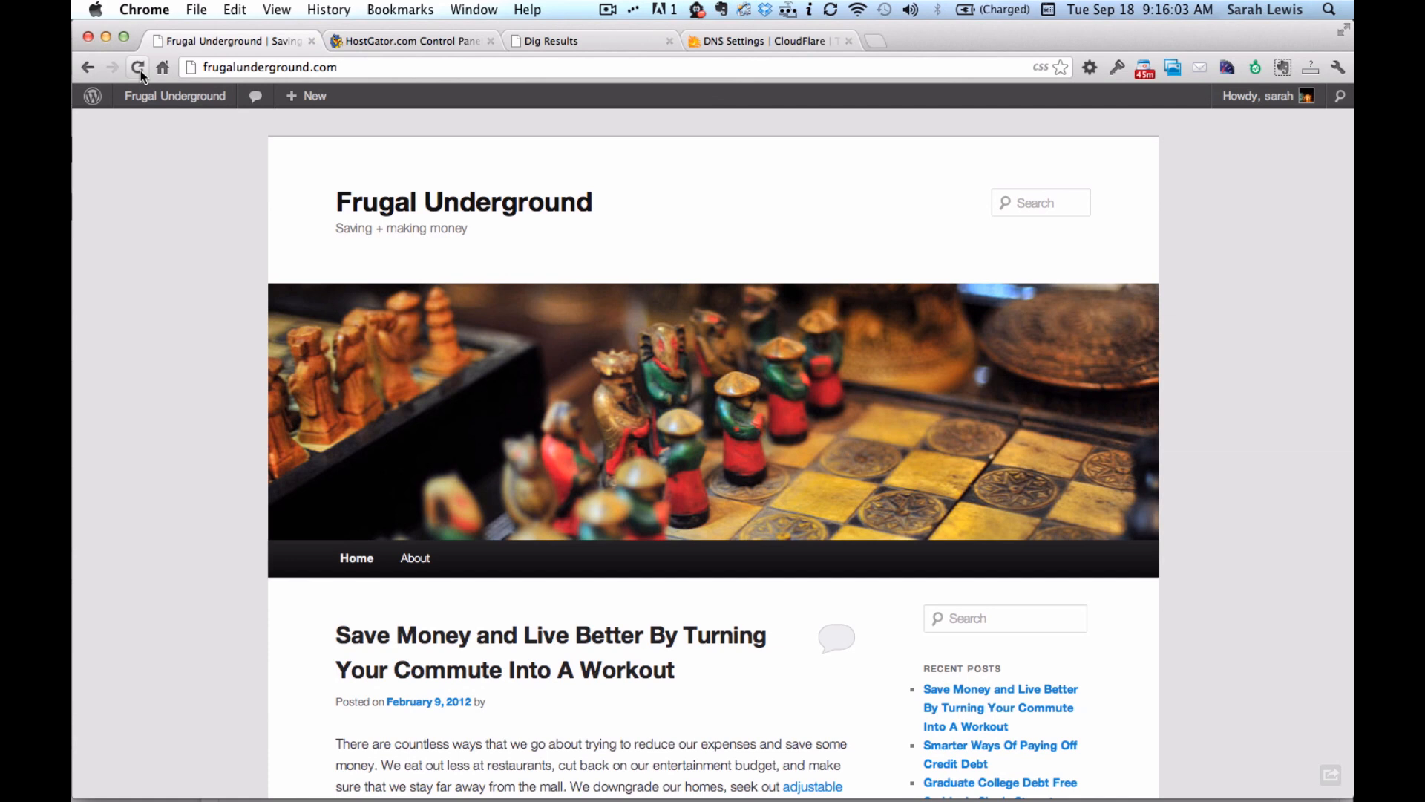